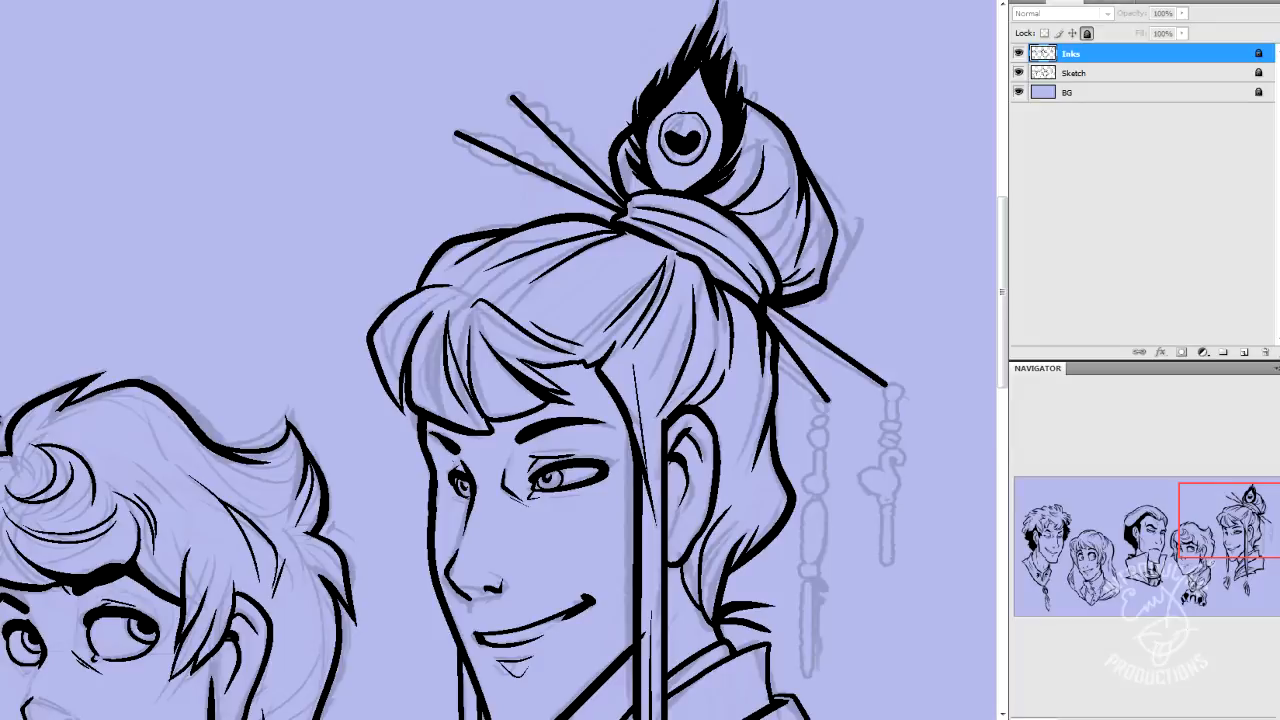
mouse_move(4, 414)
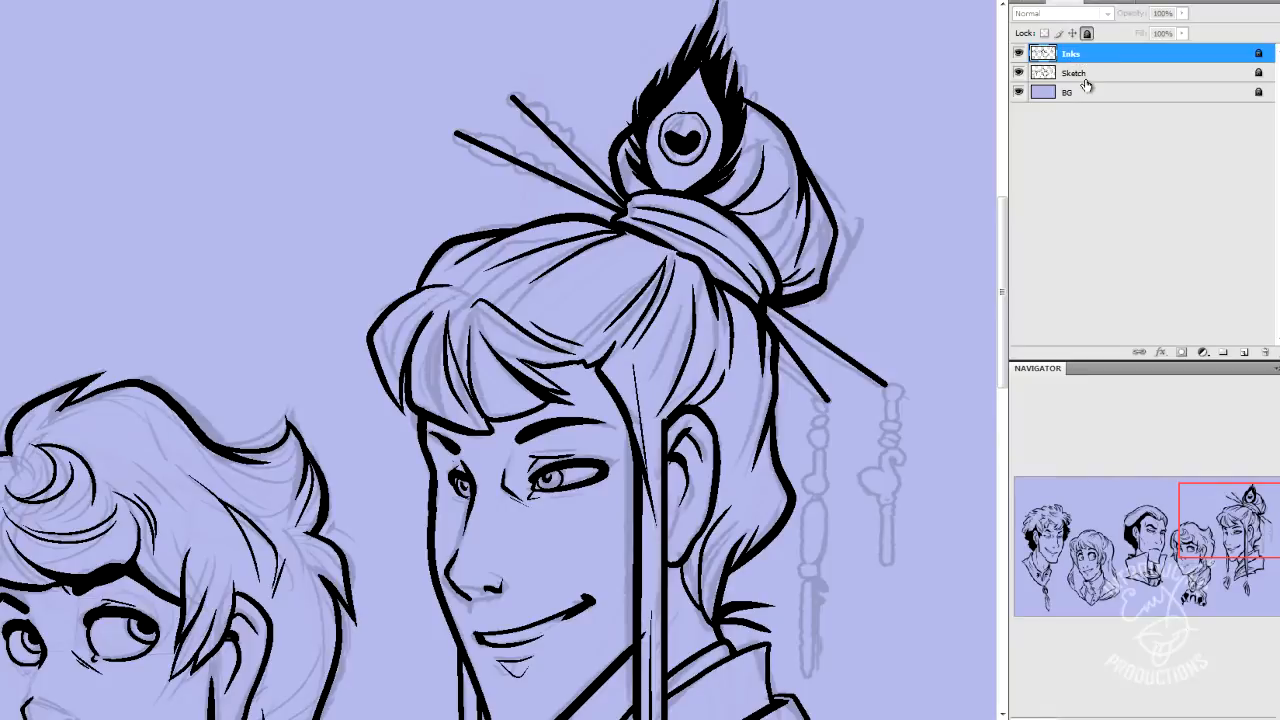
Step: Toggle the Inks layer visibility off and on to compare with the sketch
left_click(1018, 52)
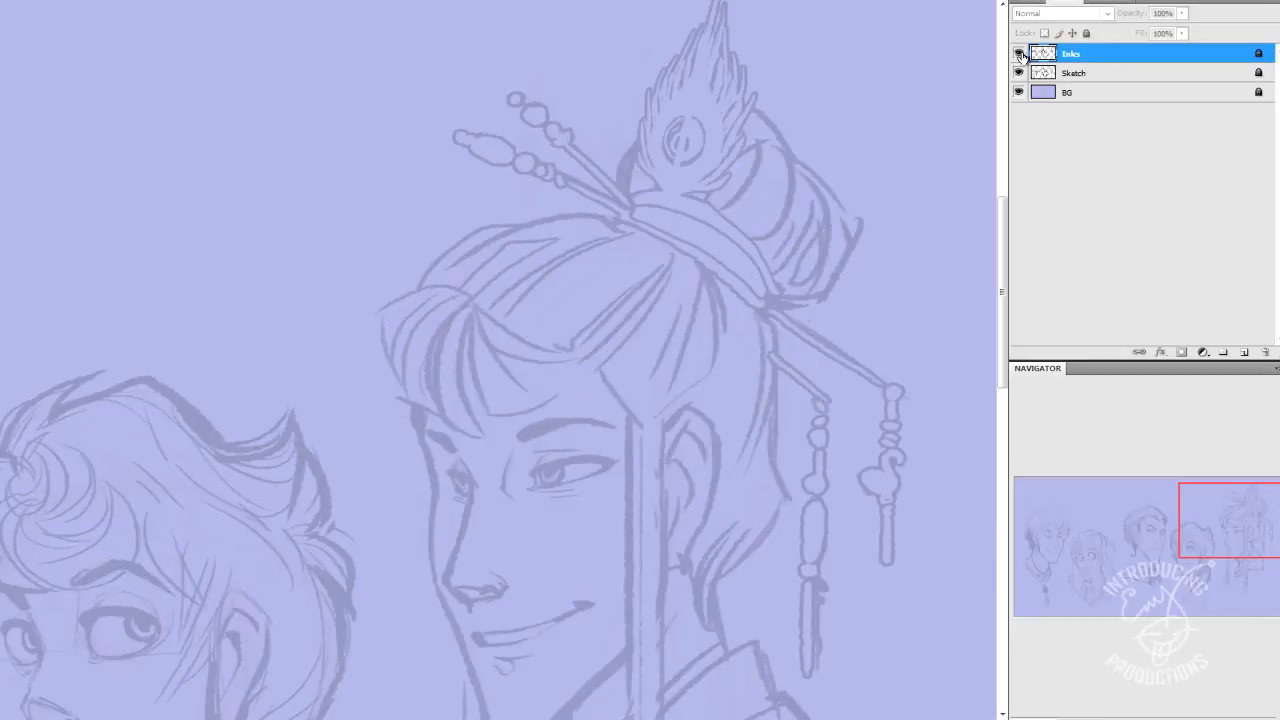
left_click(1020, 72)
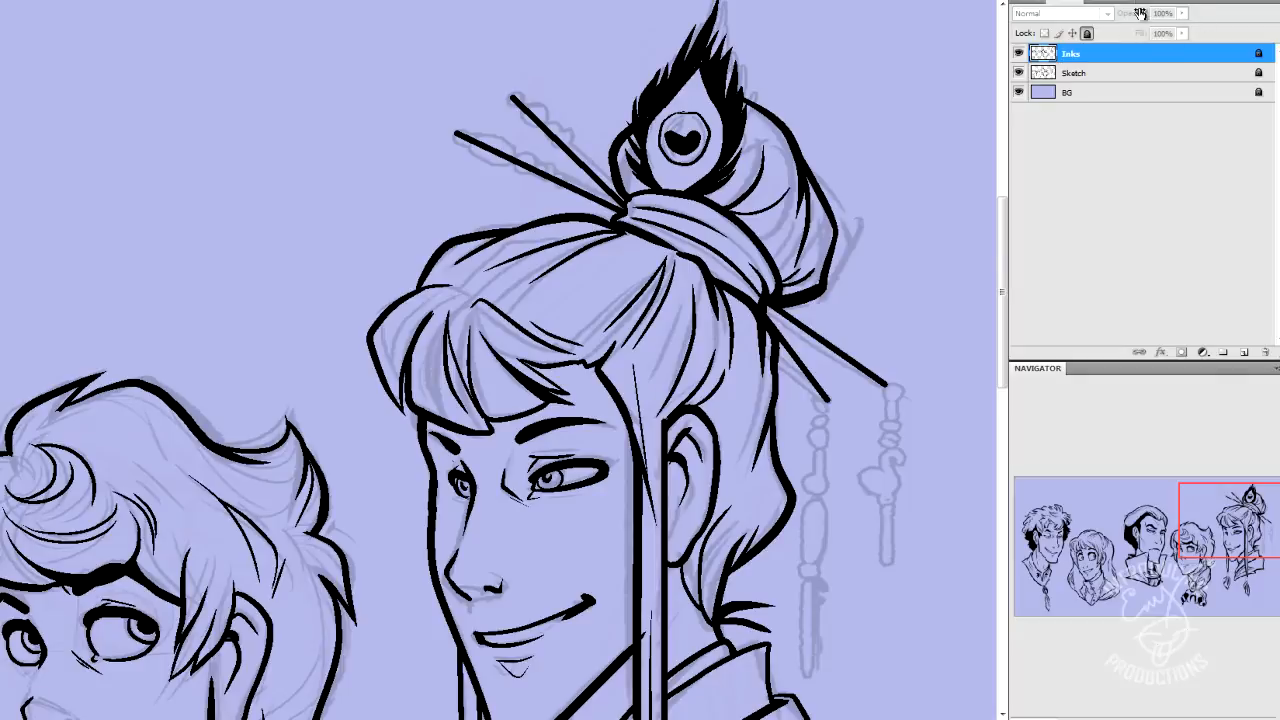
mouse_move(1188, 28)
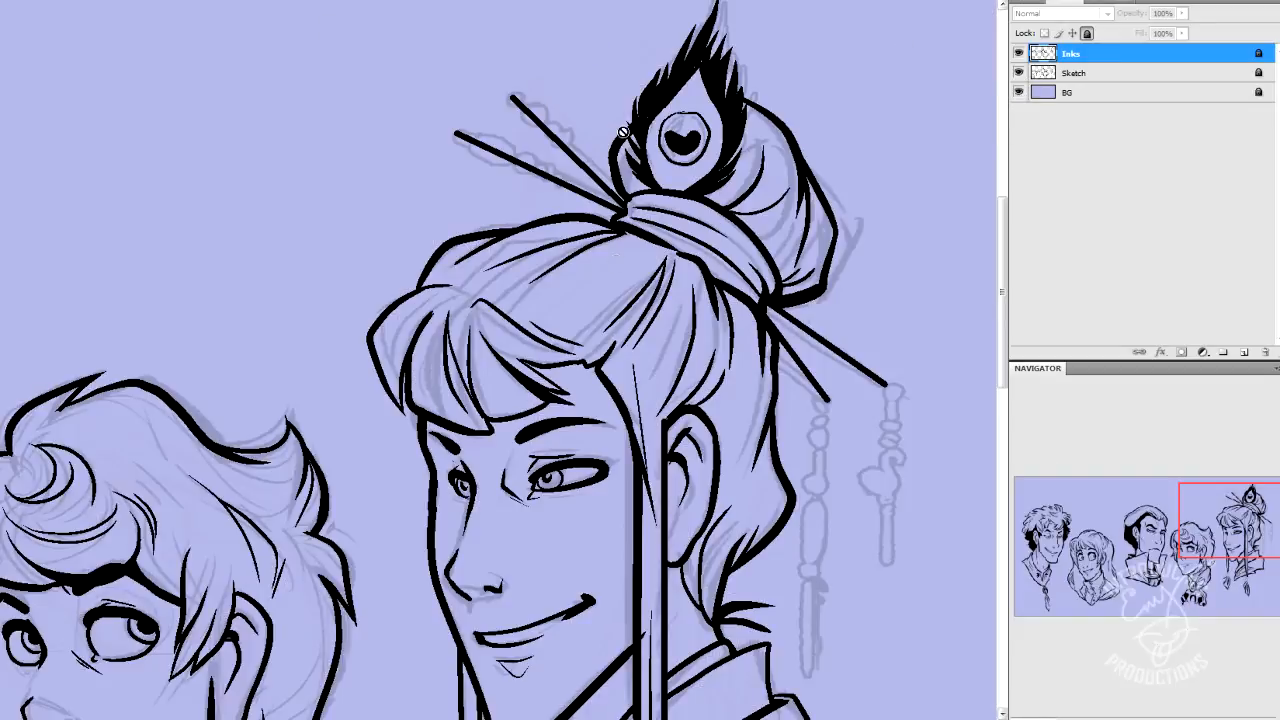
mouse_move(348, 124)
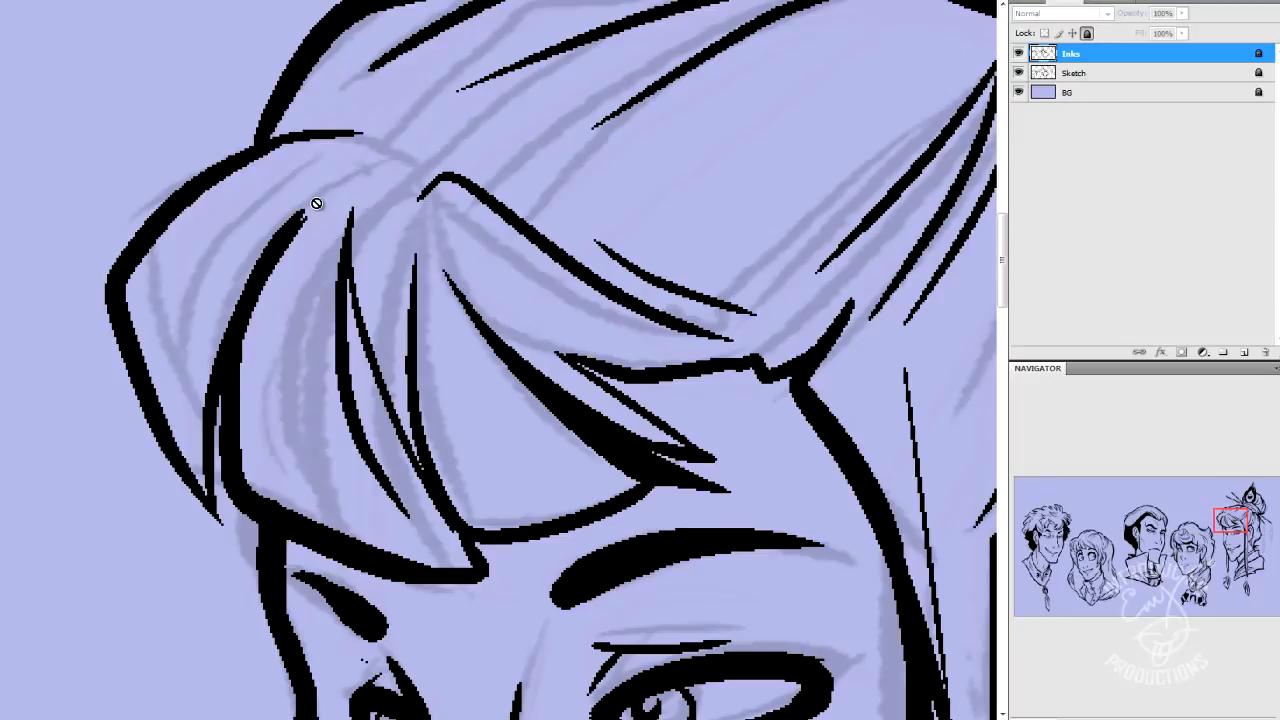
mouse_move(458, 48)
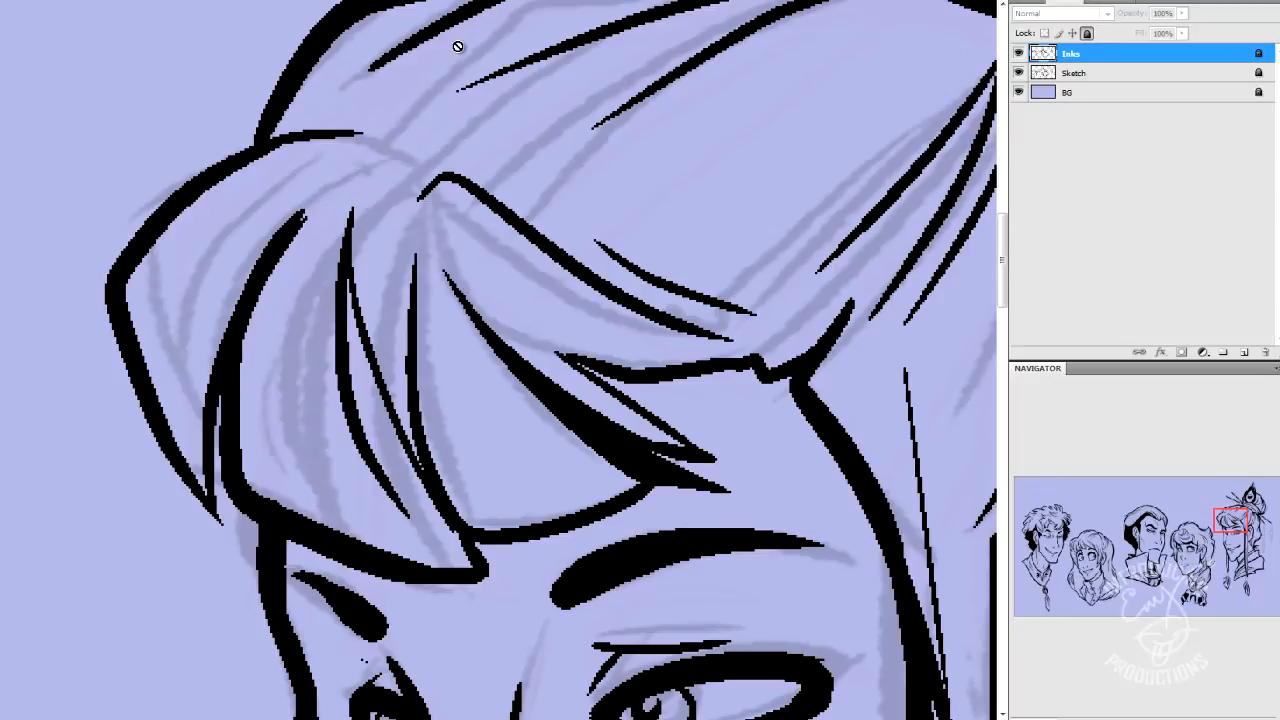
mouse_move(652, 324)
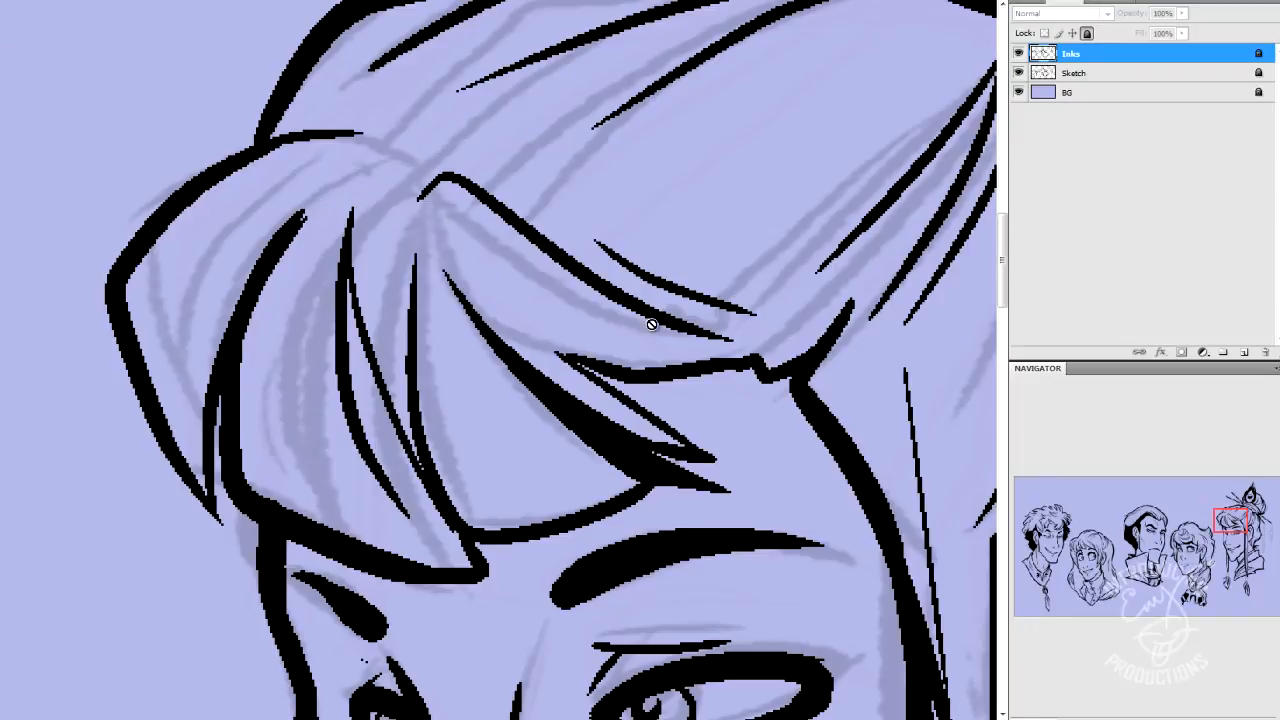
mouse_move(452, 312)
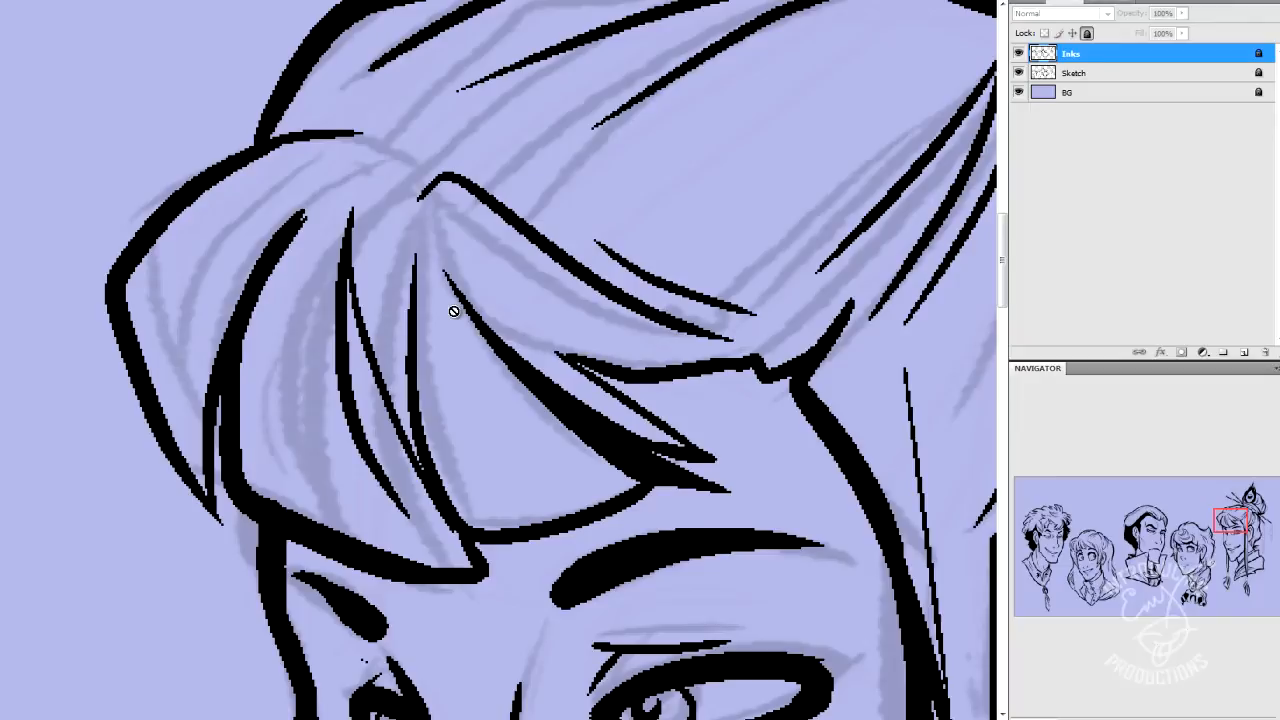
mouse_move(1244, 358)
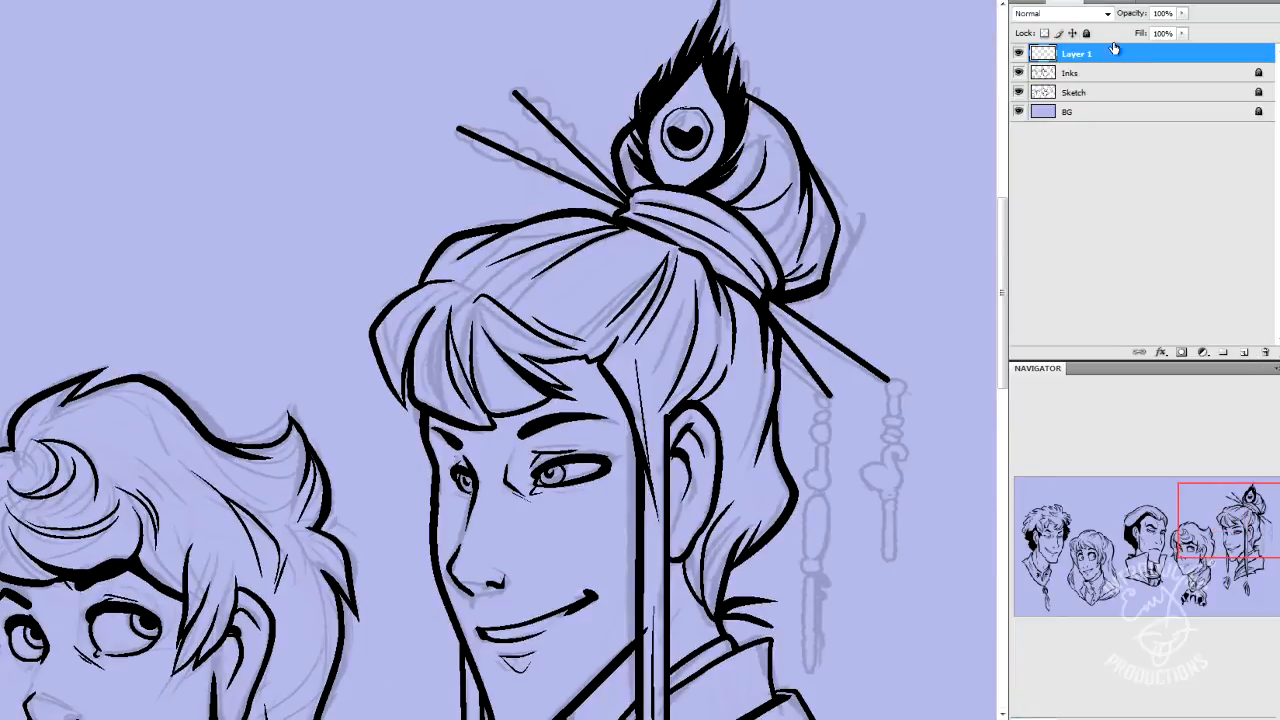
Step: Rename the new top layer to 'Details' above the Inks layer
double_click(1076, 52)
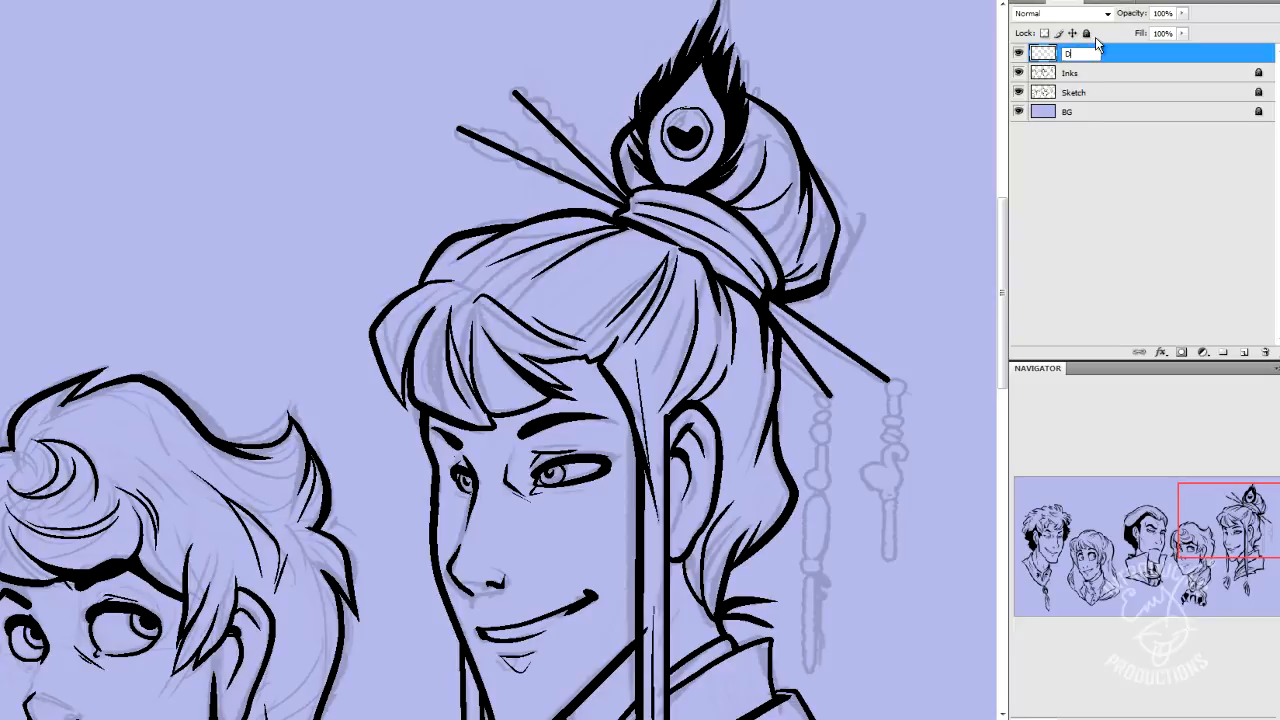
type("Details")
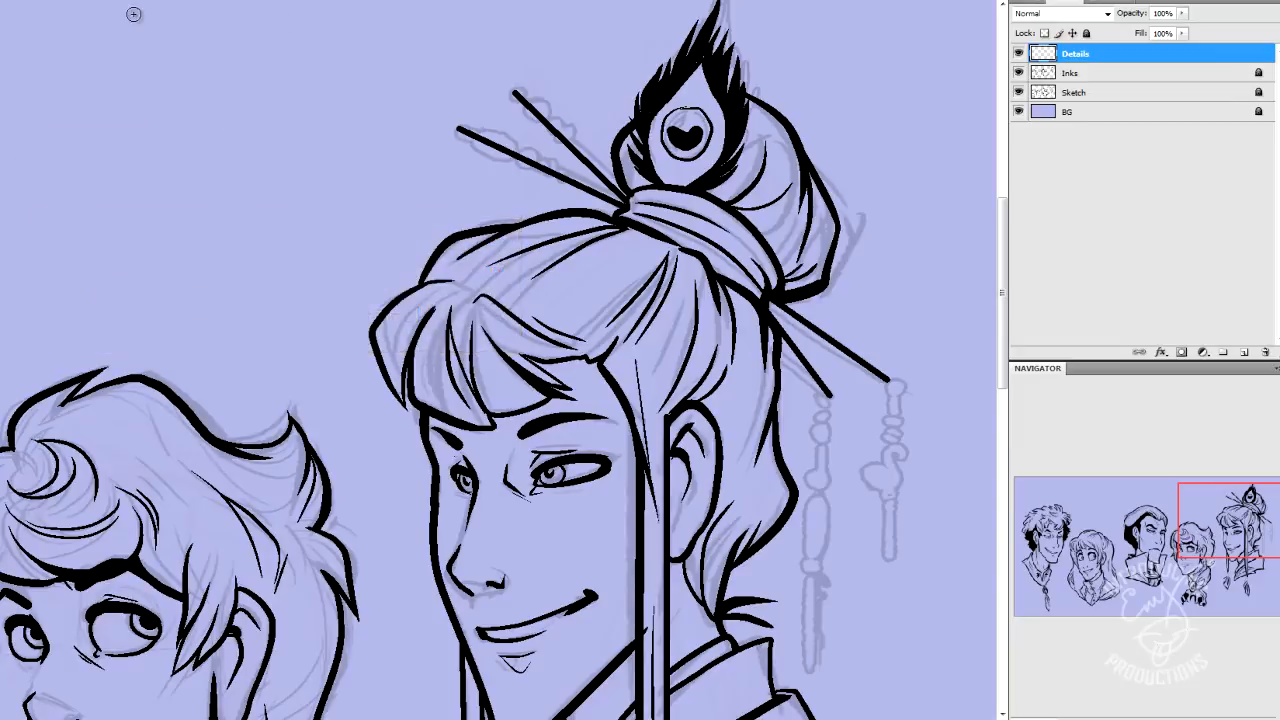
left_click(132, 14)
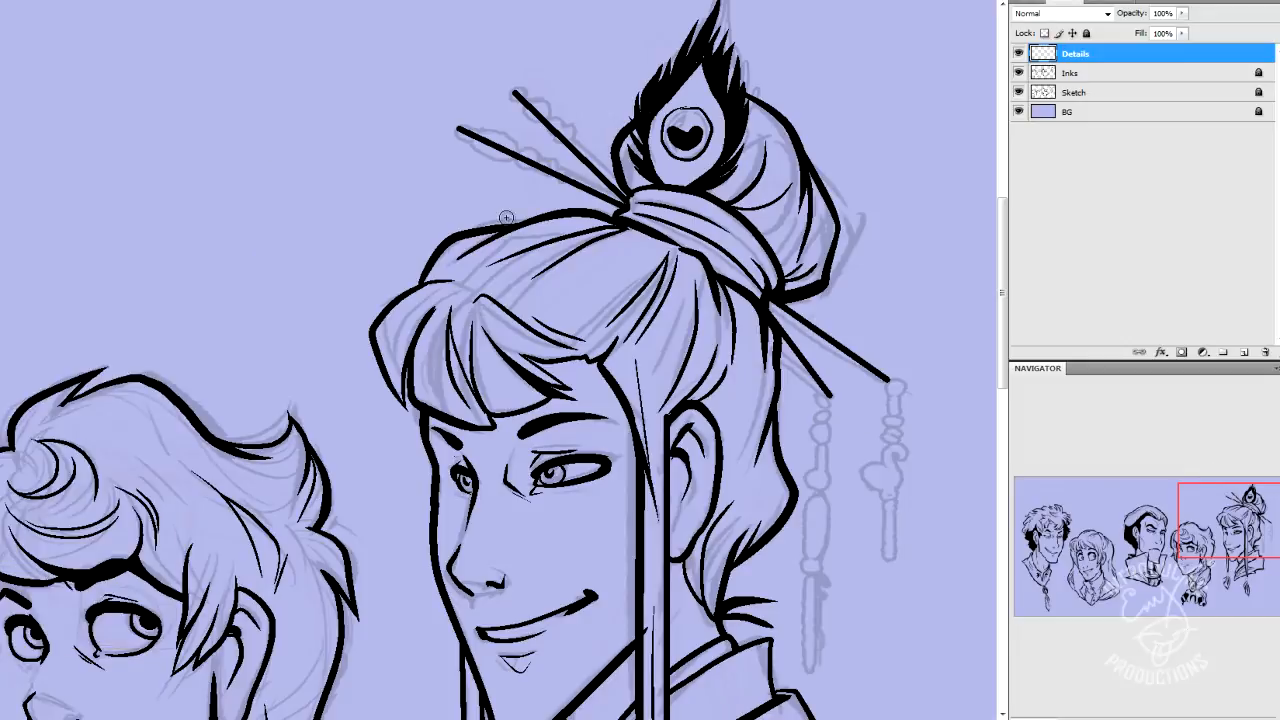
left_click_drag(504, 218, 224, 298)
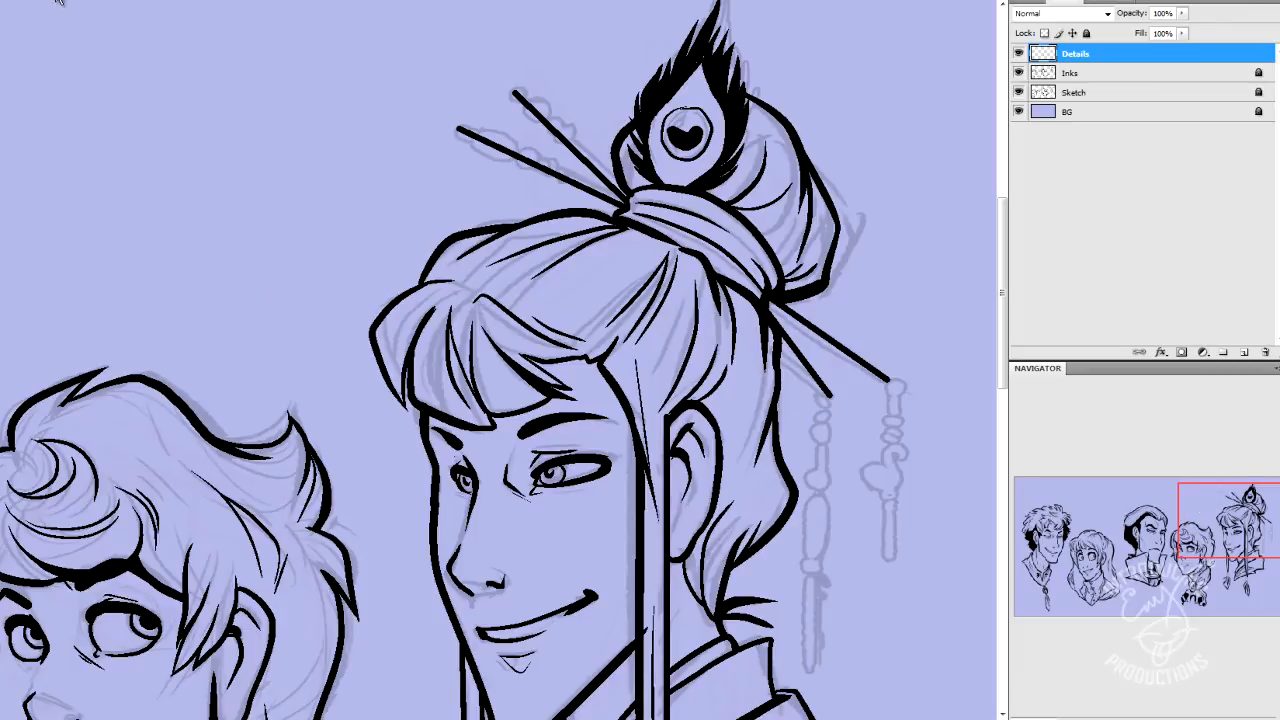
left_click_drag(344, 150, 416, 210)
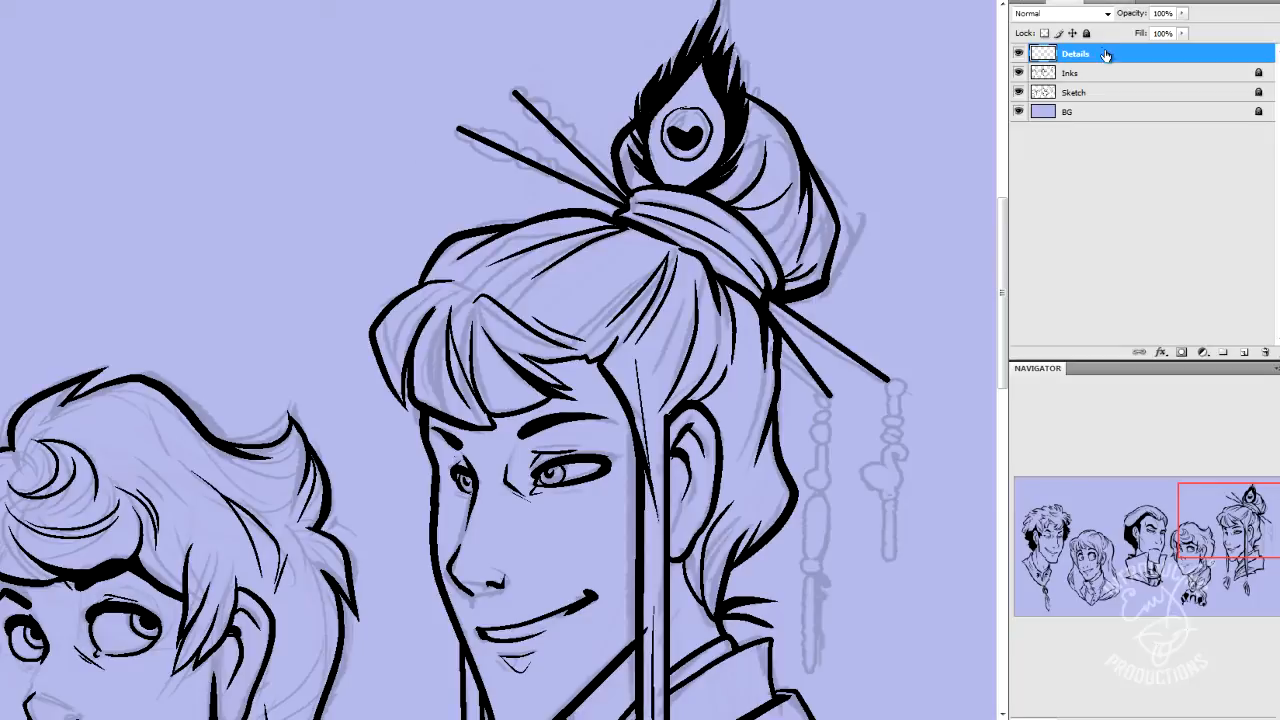
mouse_move(1122, 60)
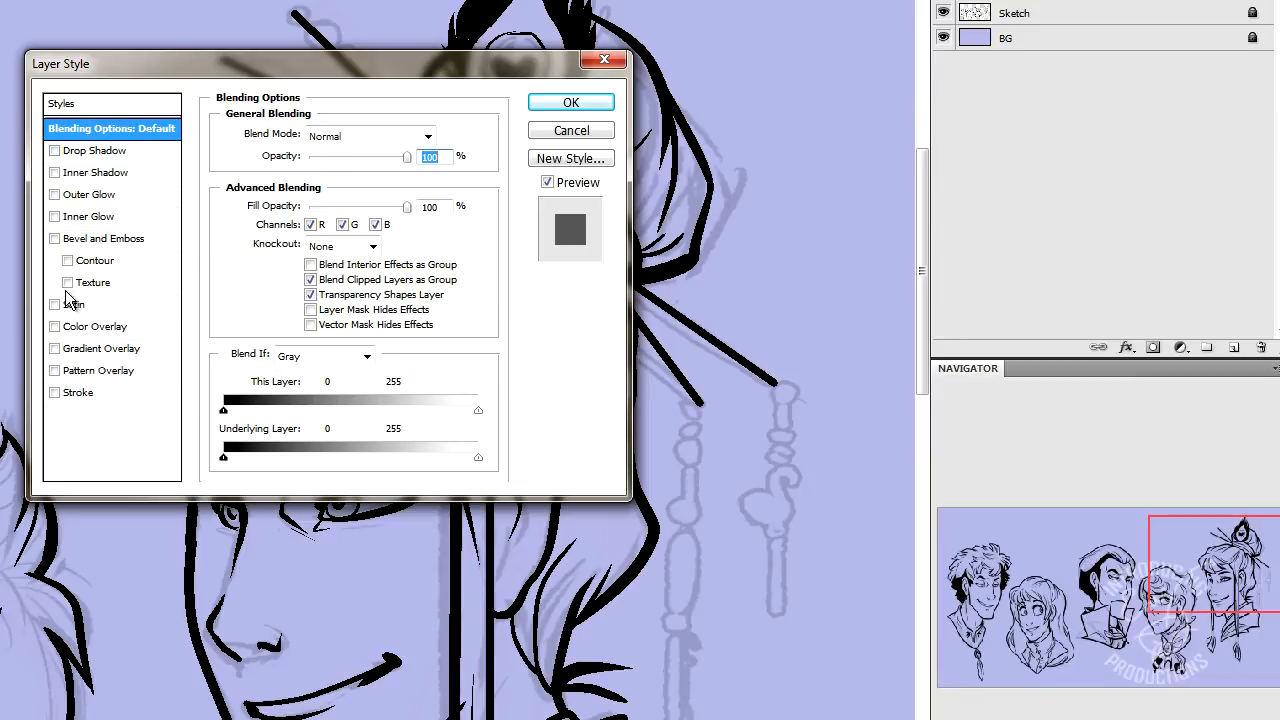
mouse_move(160, 192)
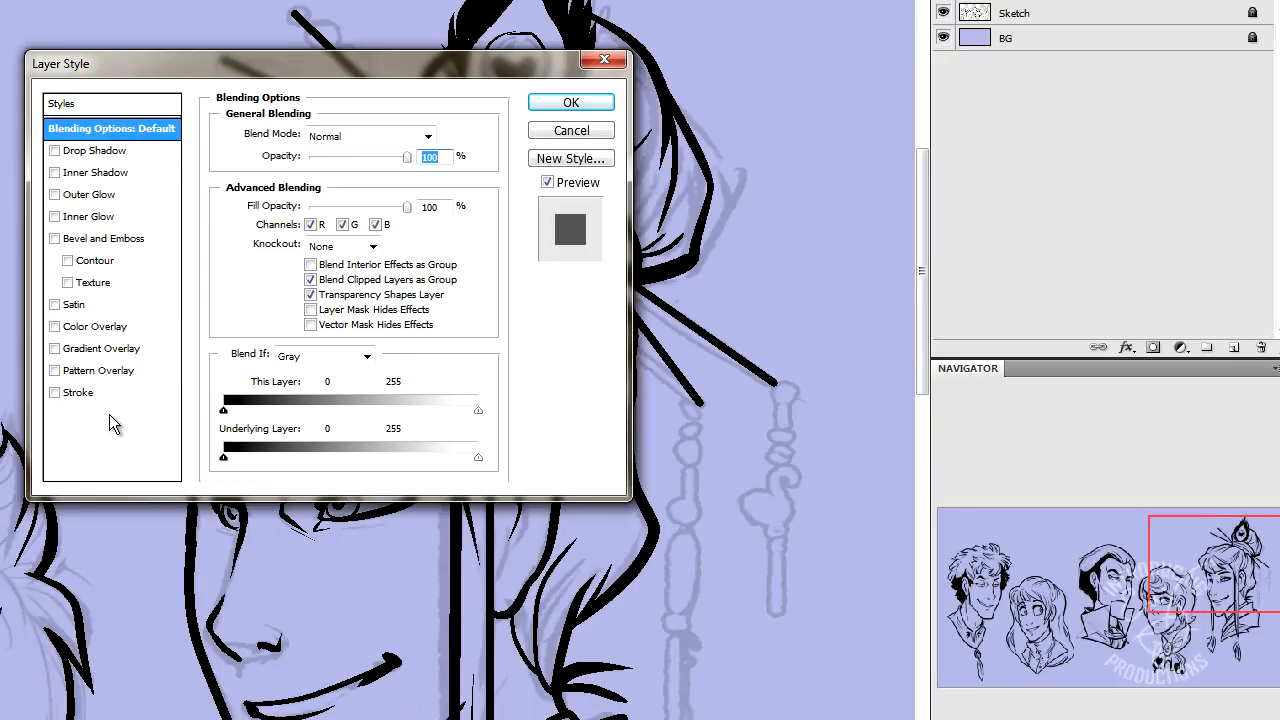
Step: Give the Details layer a 4 px outside stroke filled with solid black colour
left_click(54, 392)
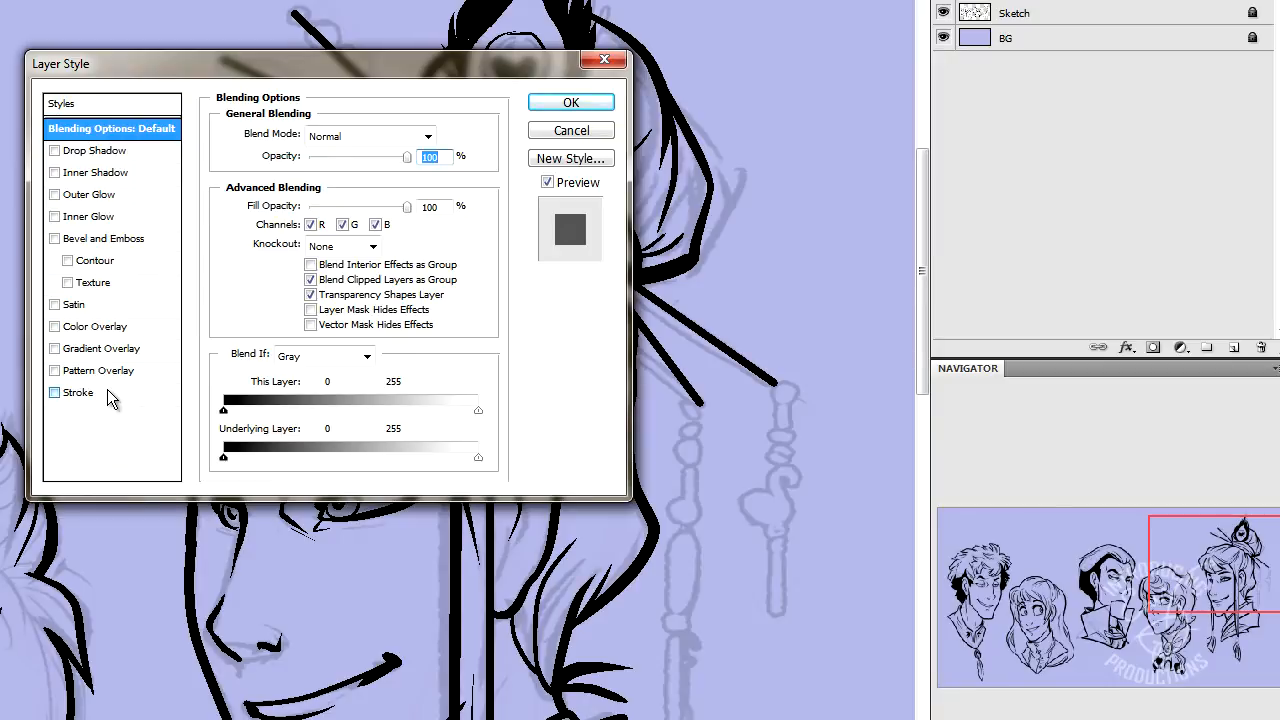
left_click(78, 392)
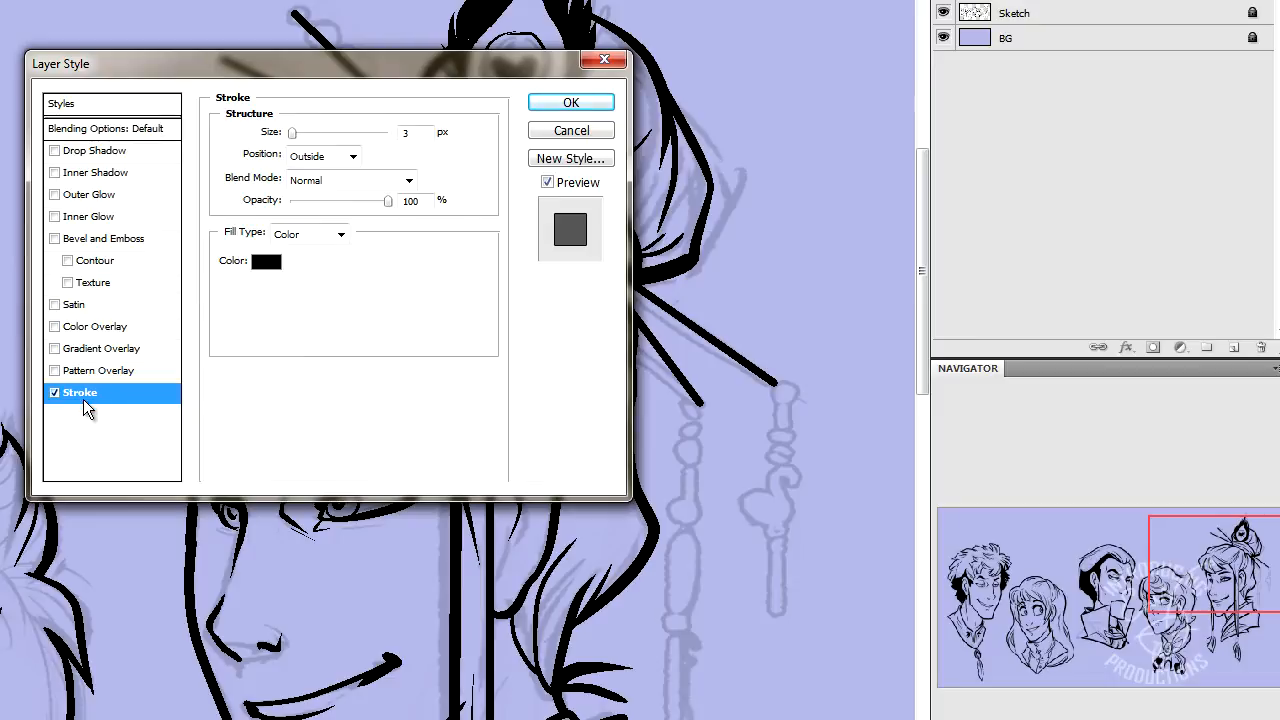
mouse_move(190, 418)
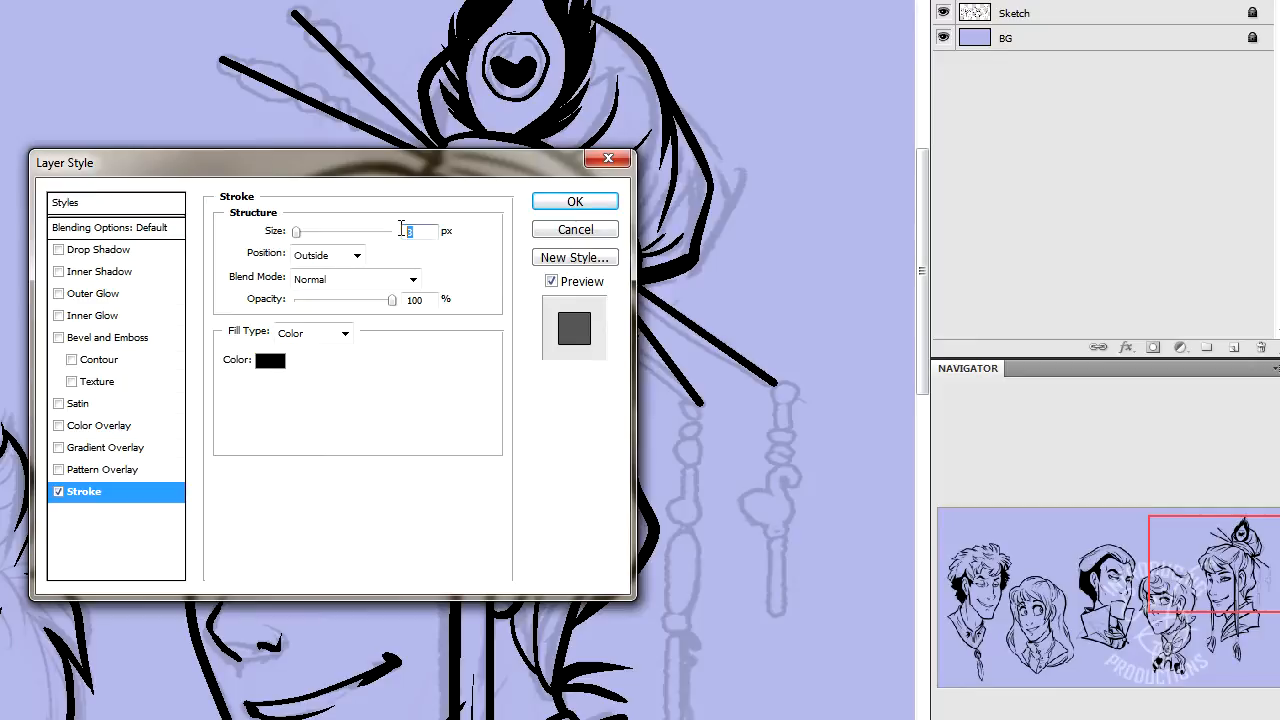
type("4")
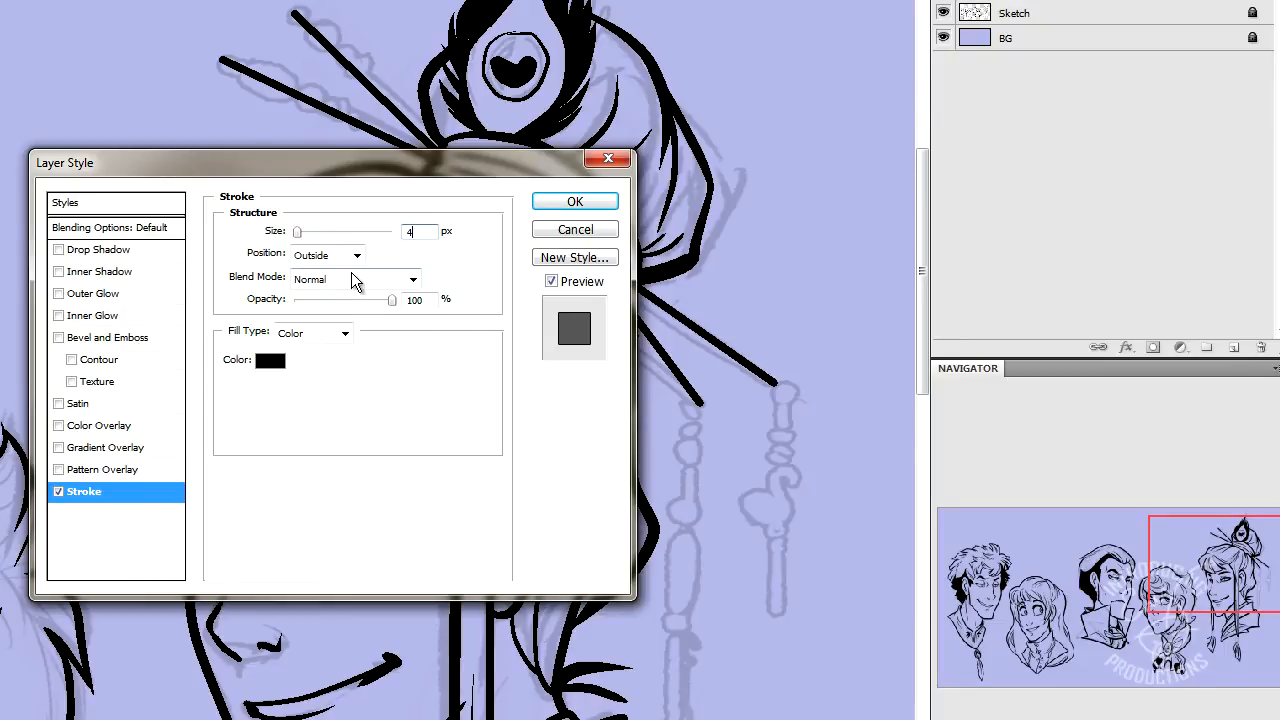
left_click(356, 256)
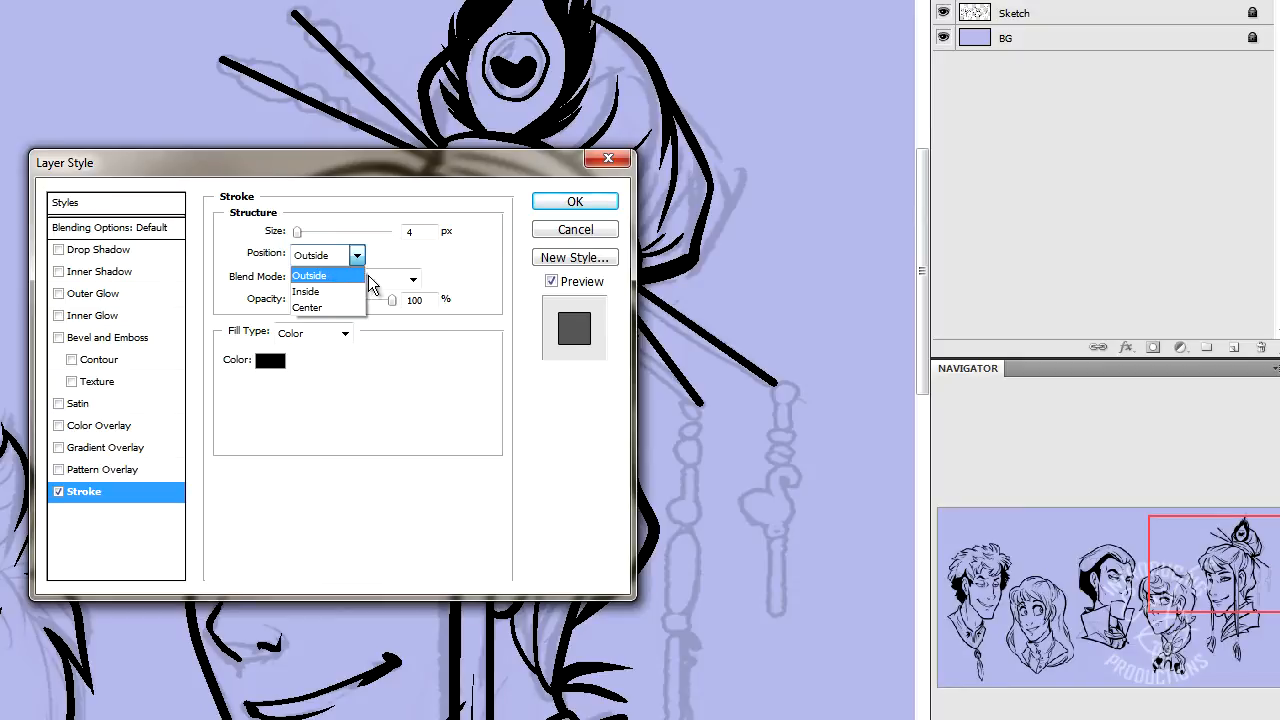
mouse_move(320, 292)
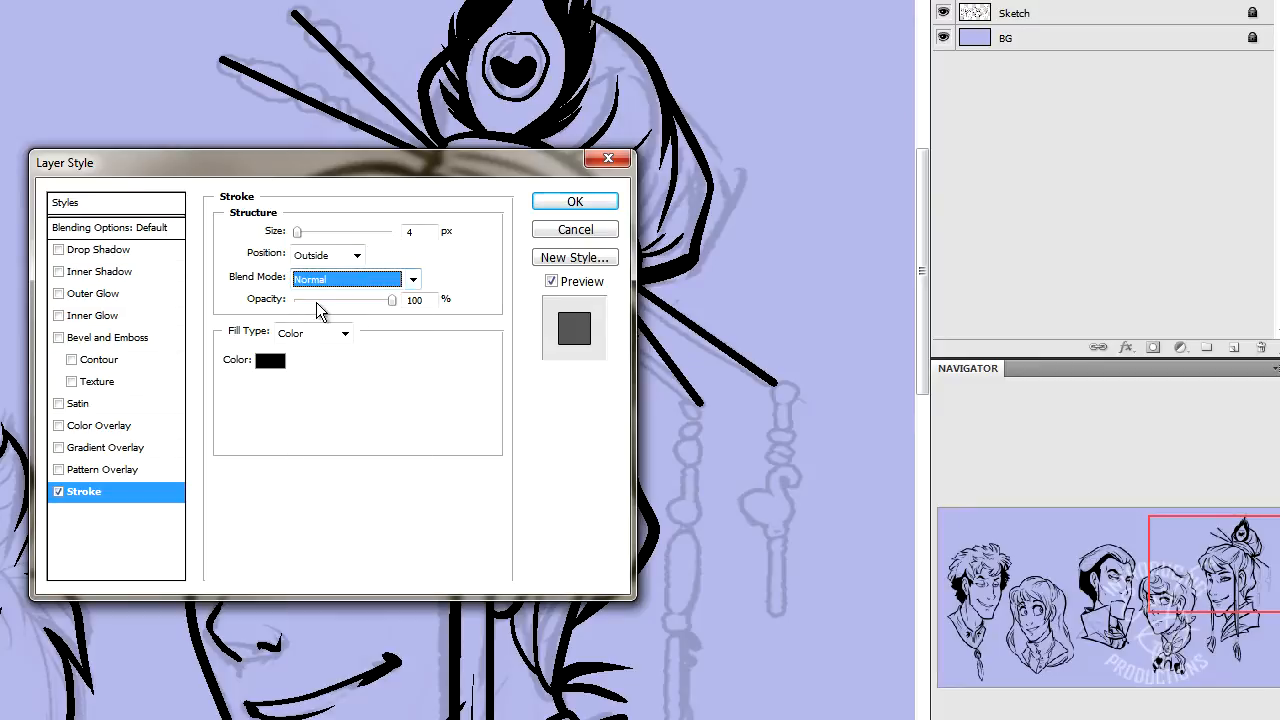
mouse_move(282, 292)
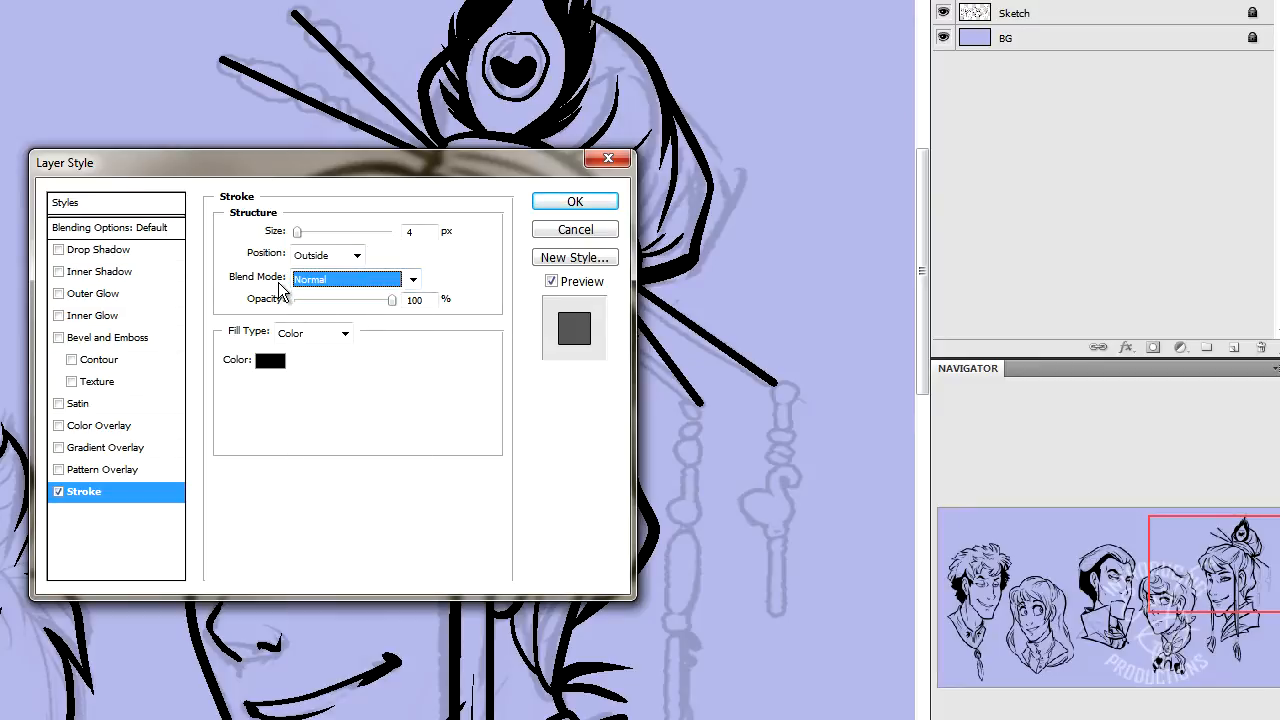
left_click(346, 332)
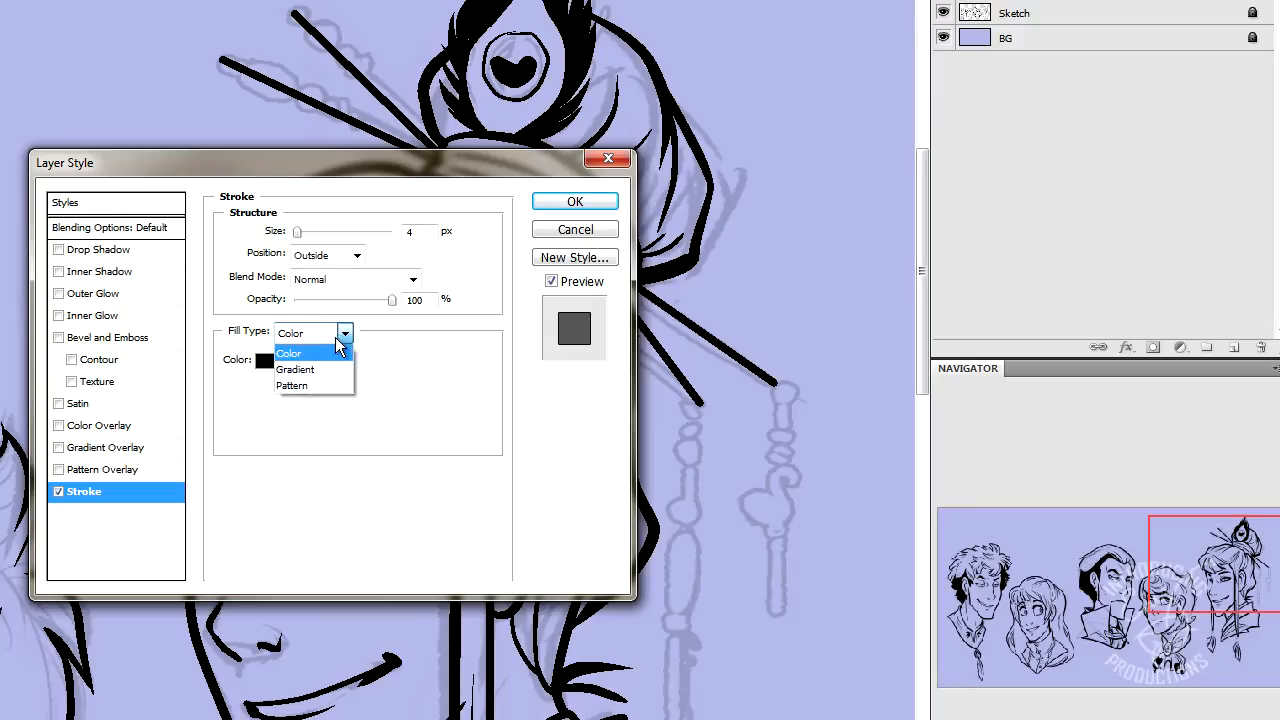
mouse_move(360, 340)
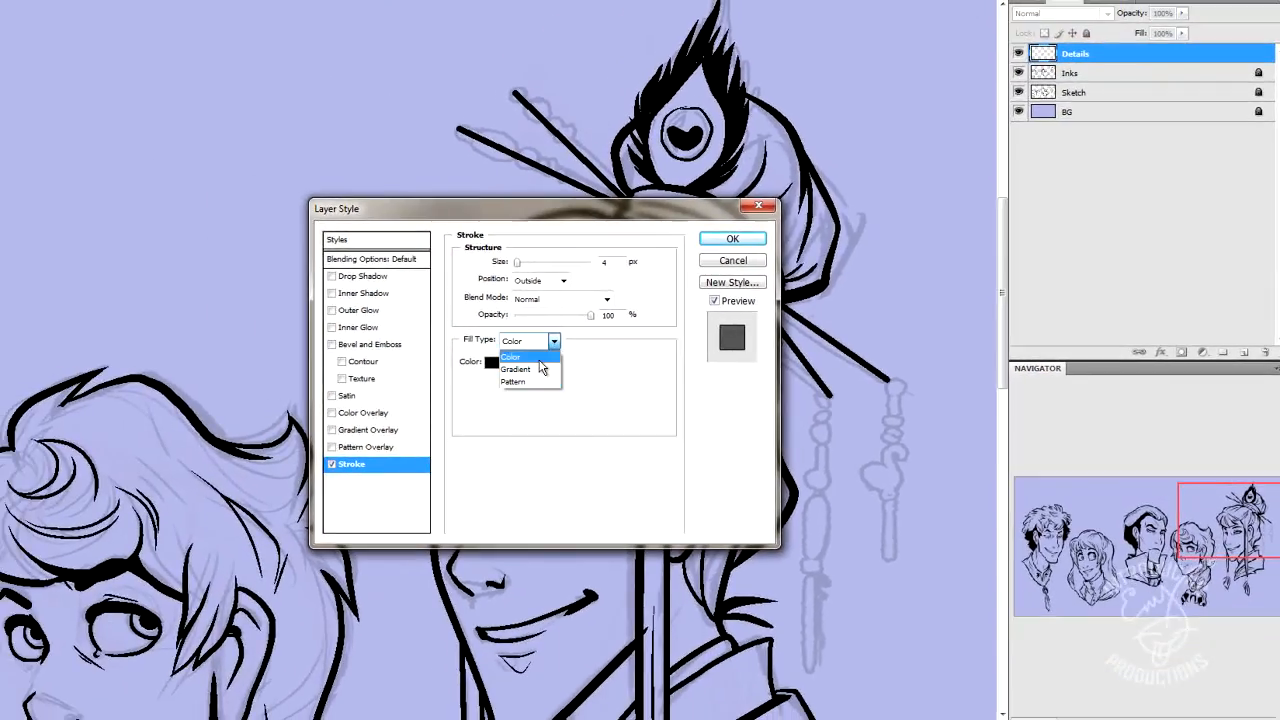
left_click(512, 356)
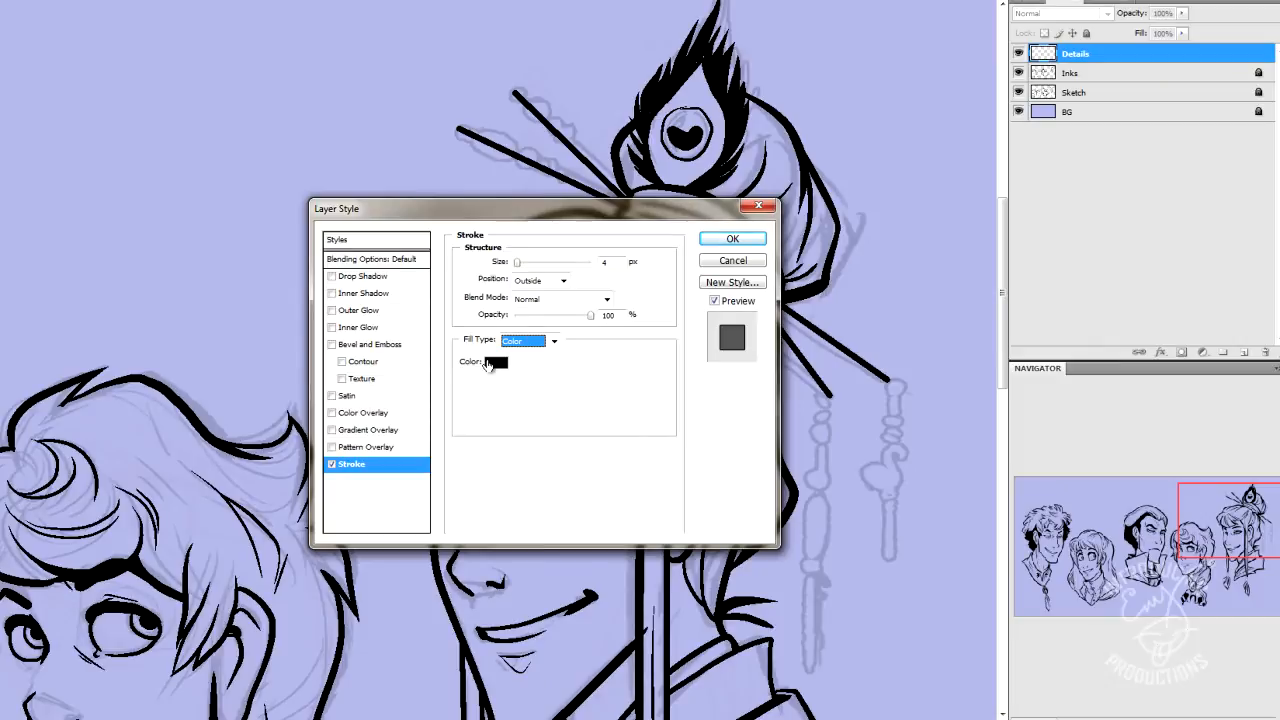
left_click(732, 238)
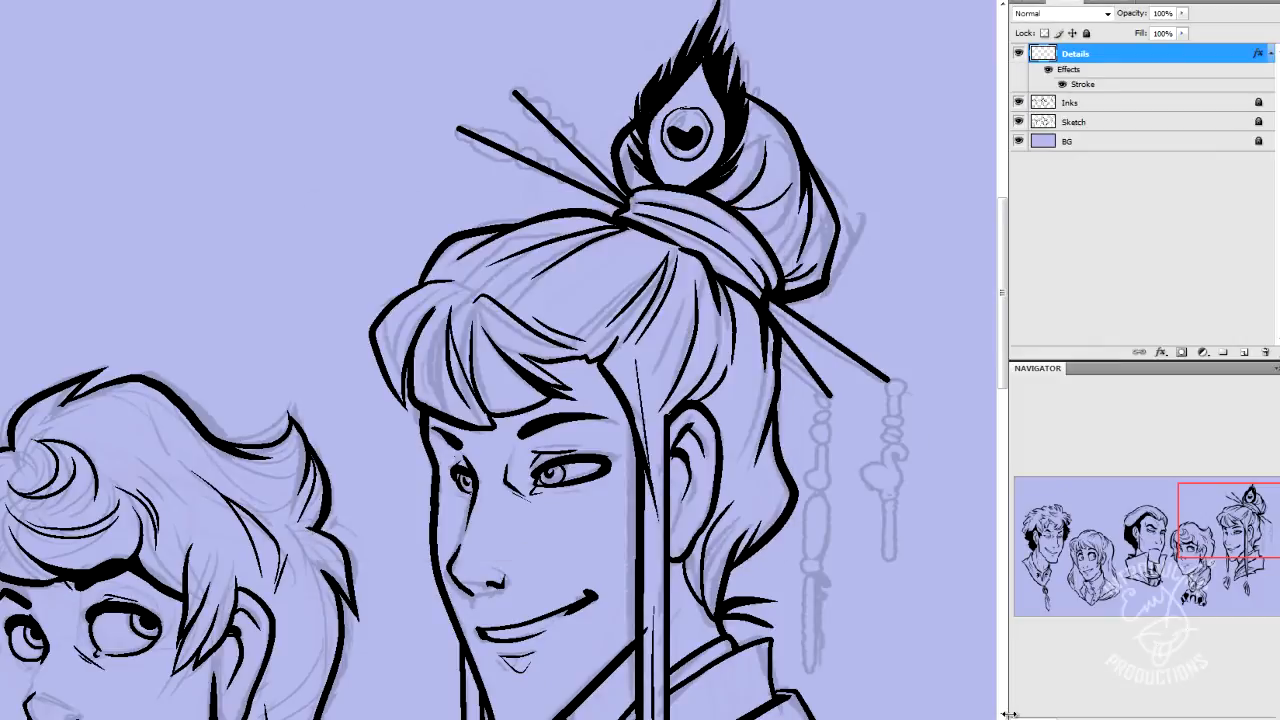
mouse_move(910, 544)
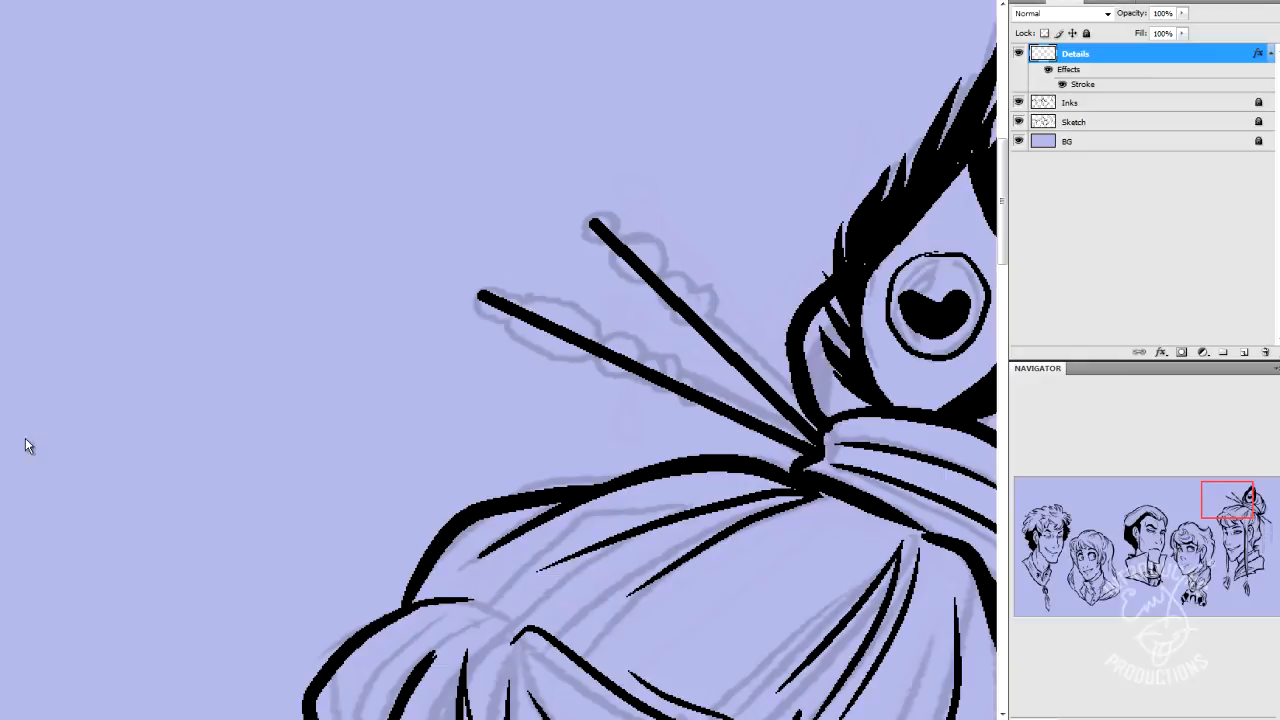
mouse_move(492, 300)
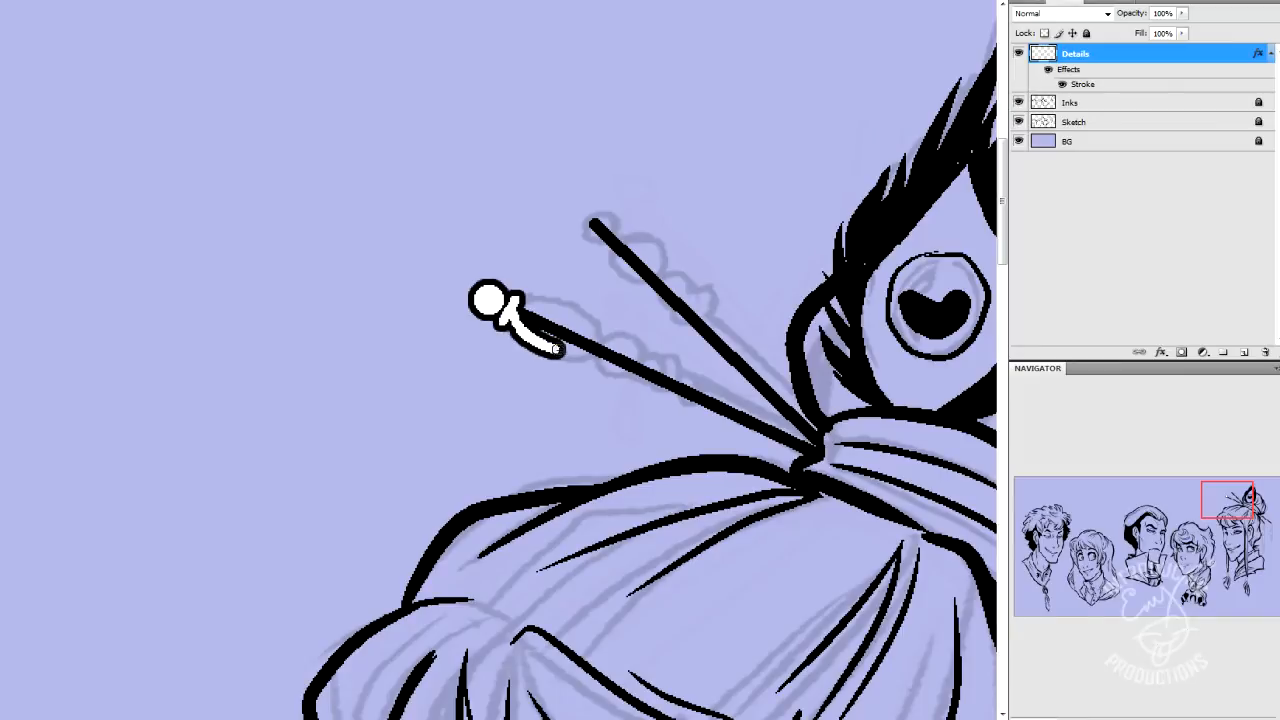
Step: Paint white outlined beads on the hair stick ends and a small bead on the bun wrap
left_click_drag(520, 310, 556, 344)
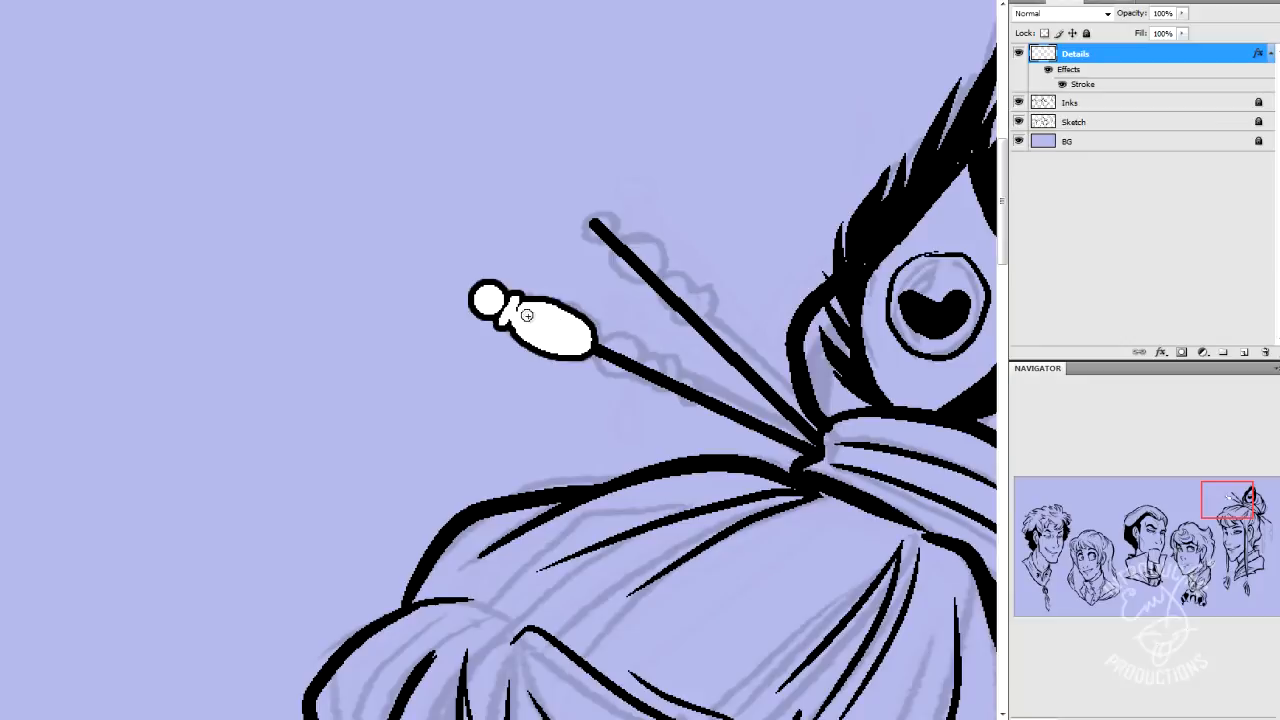
mouse_move(524, 304)
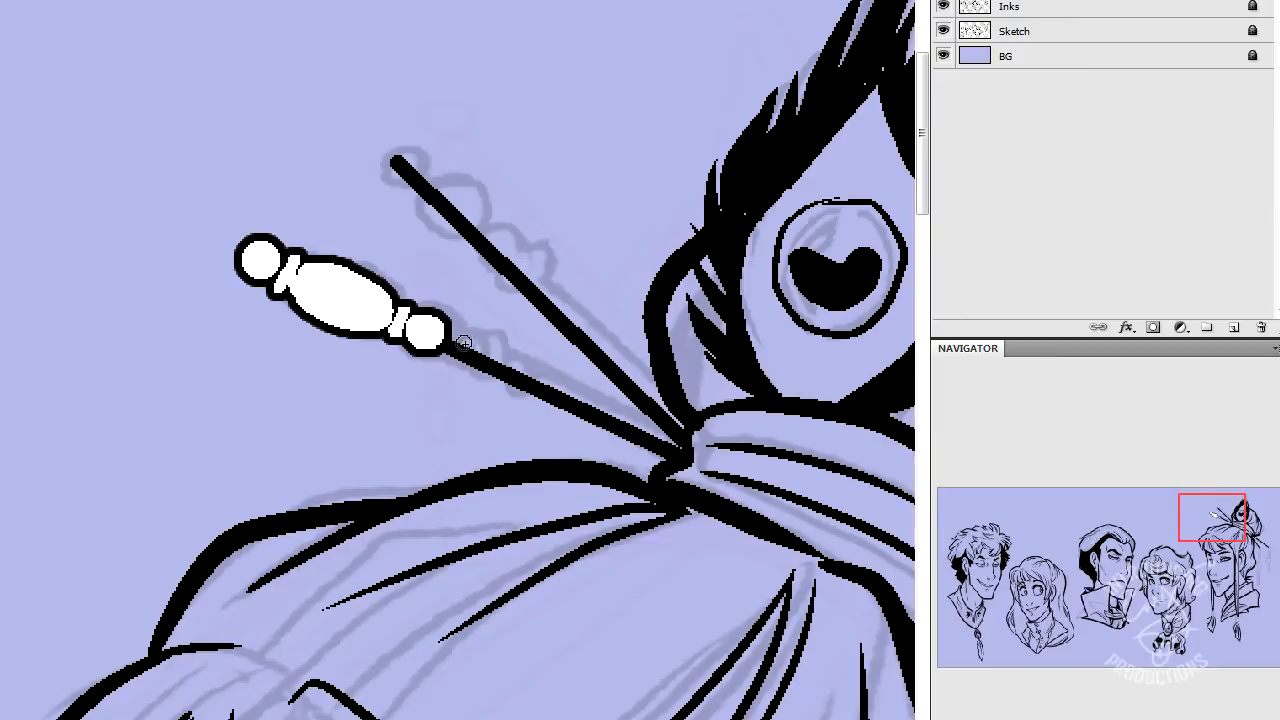
left_click(444, 344)
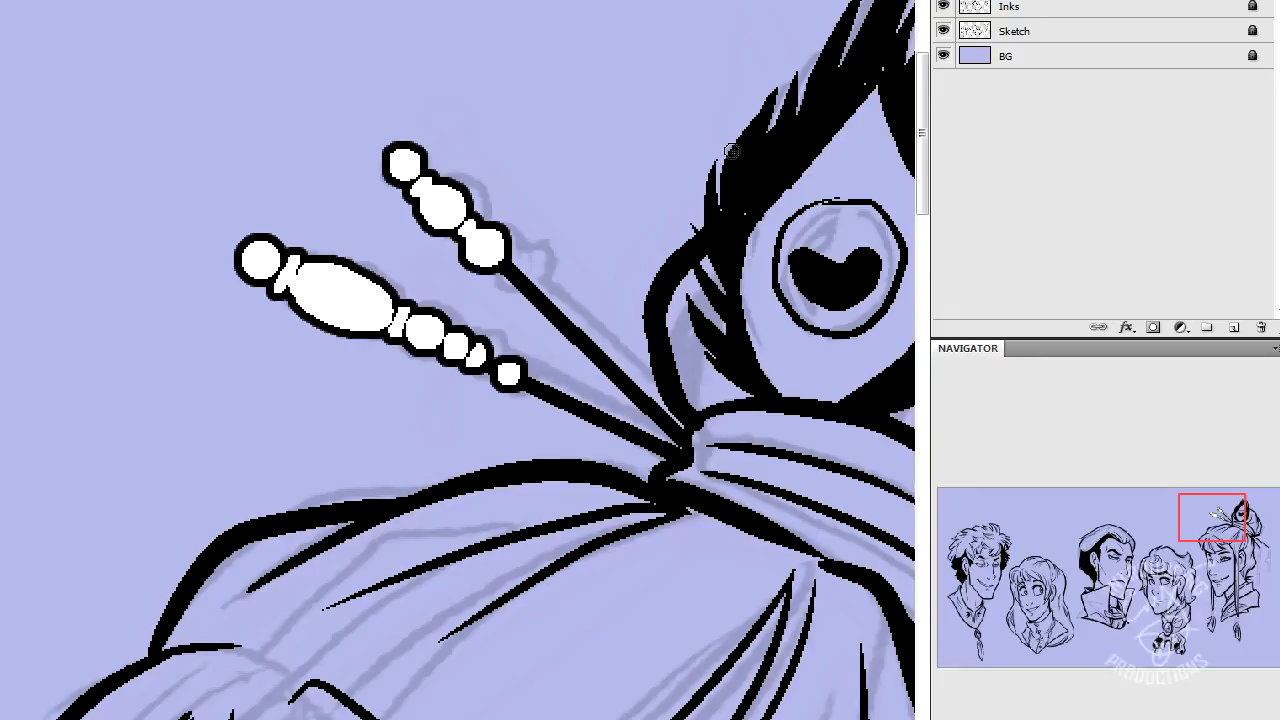
mouse_move(516, 64)
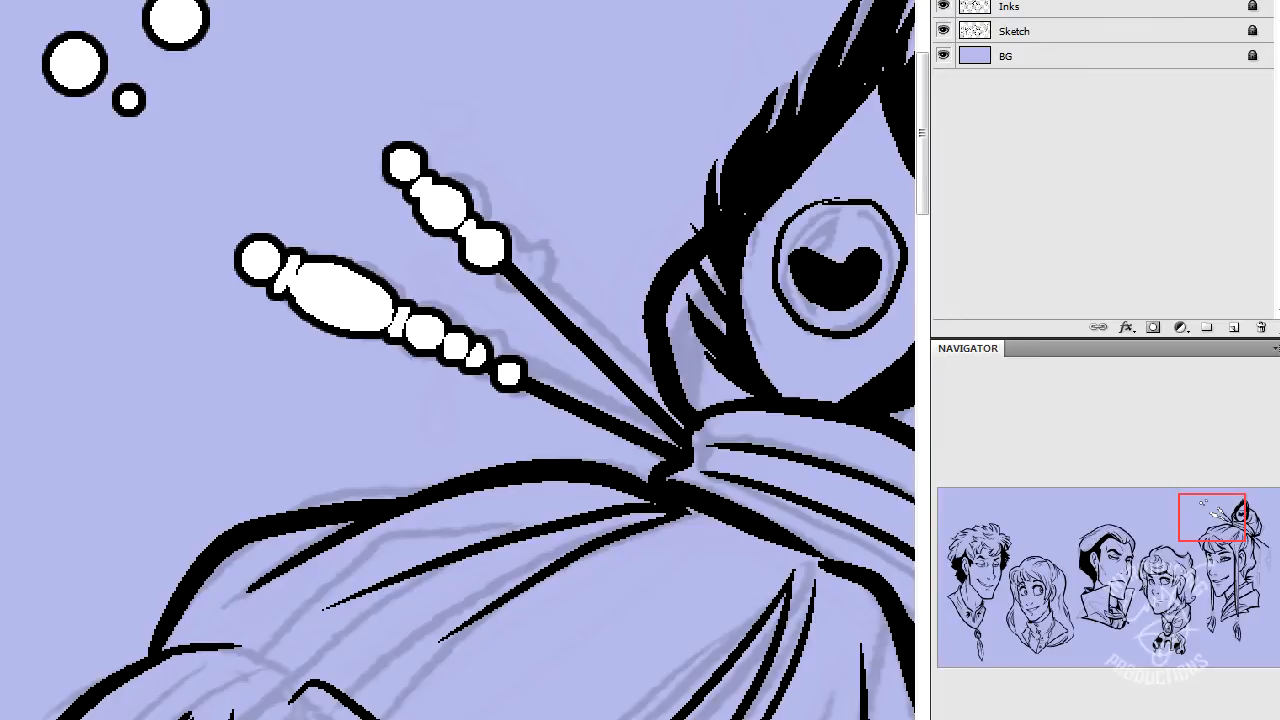
mouse_move(168, 102)
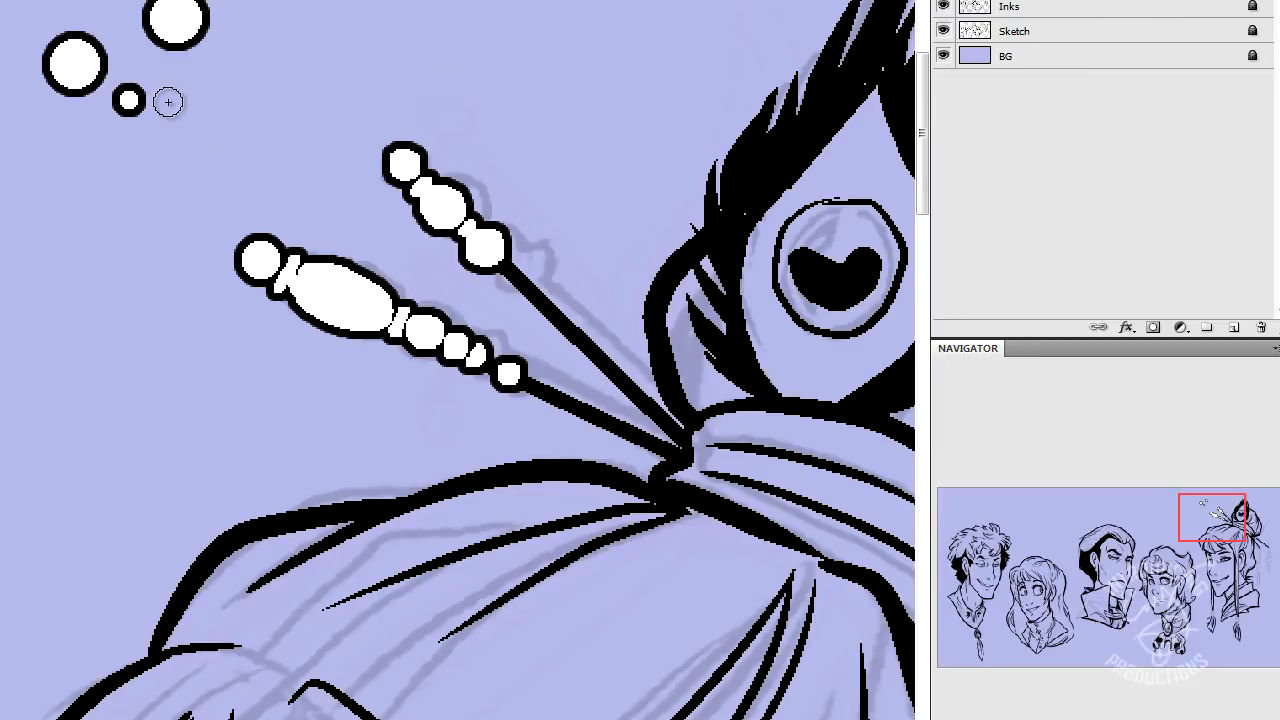
mouse_move(512, 262)
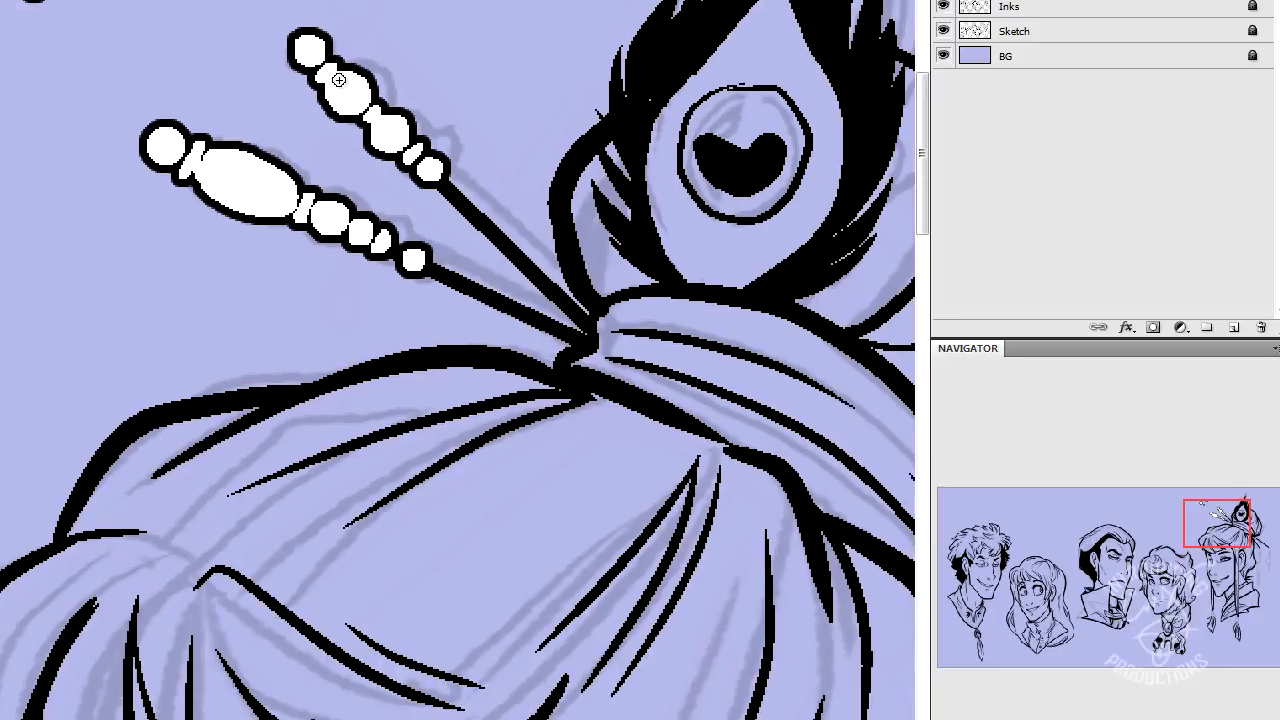
mouse_move(316, 42)
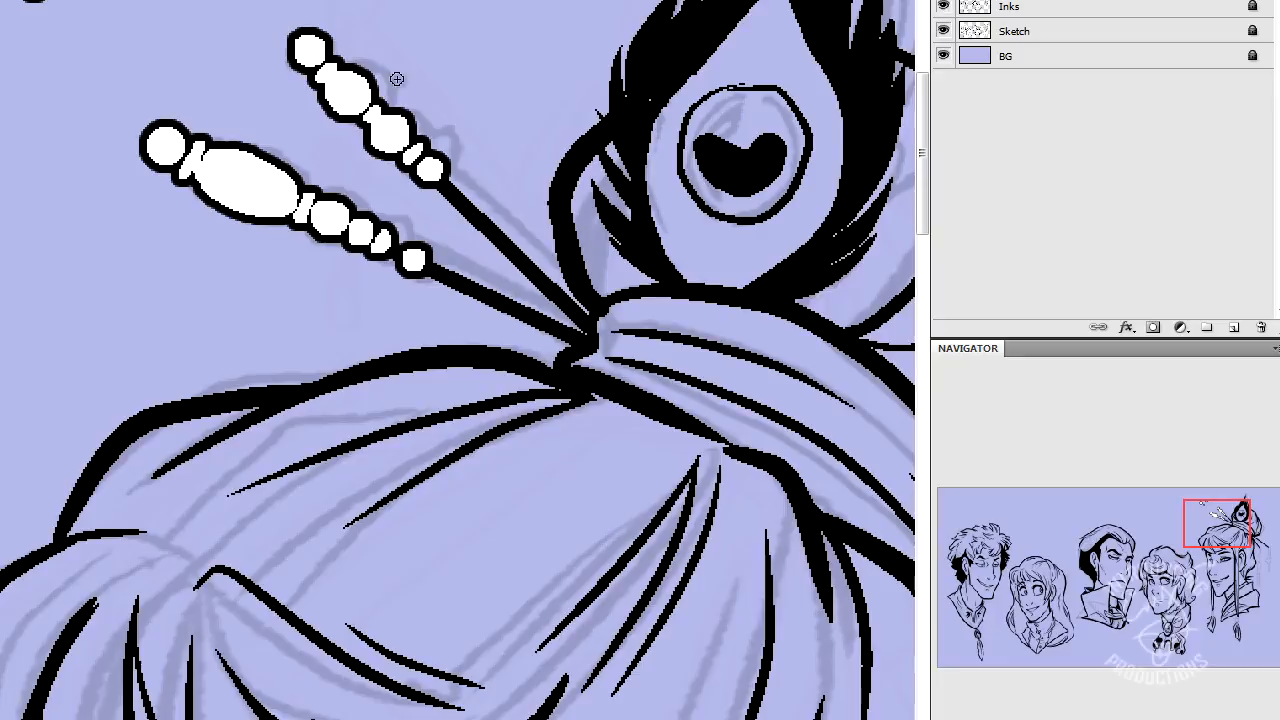
mouse_move(364, 160)
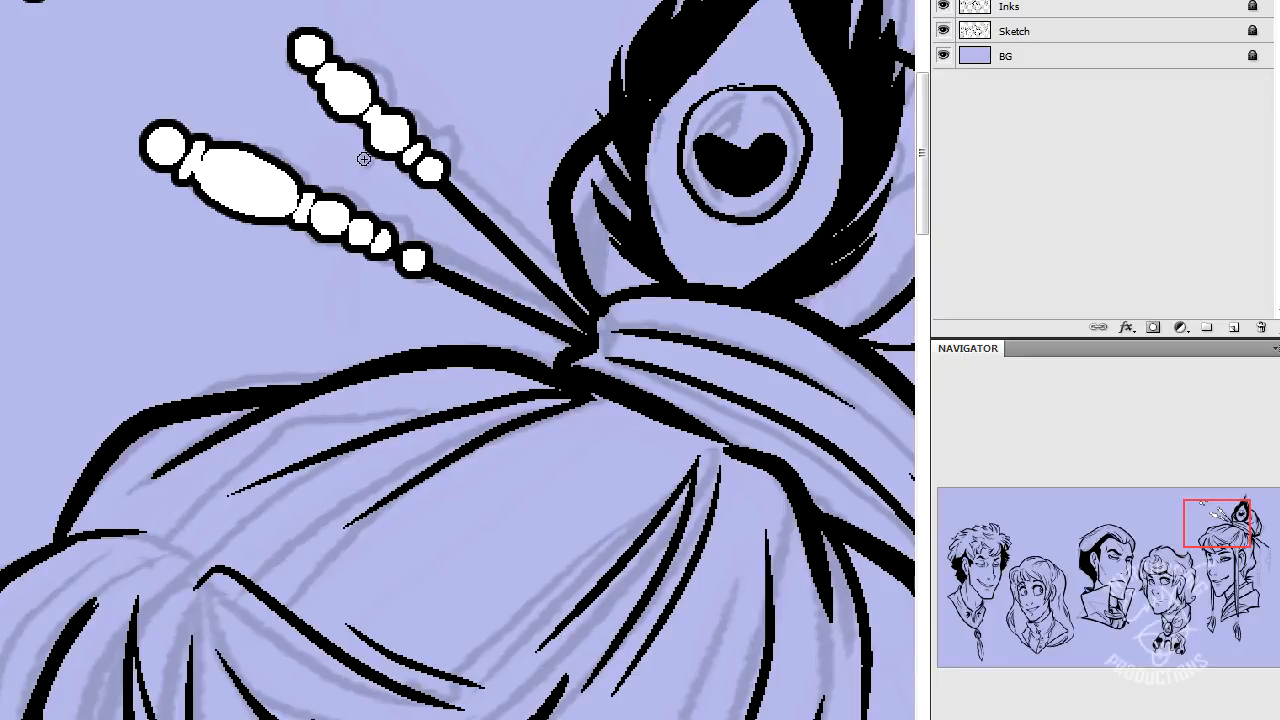
mouse_move(612, 266)
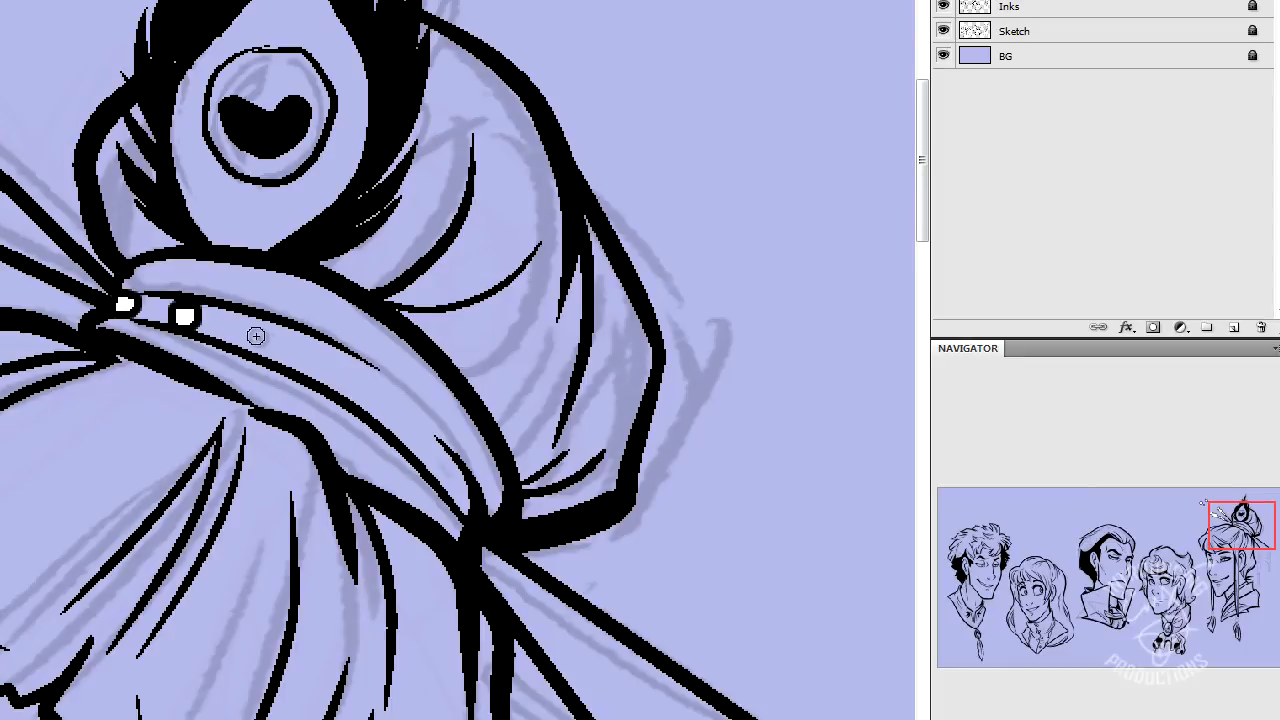
left_click(258, 340)
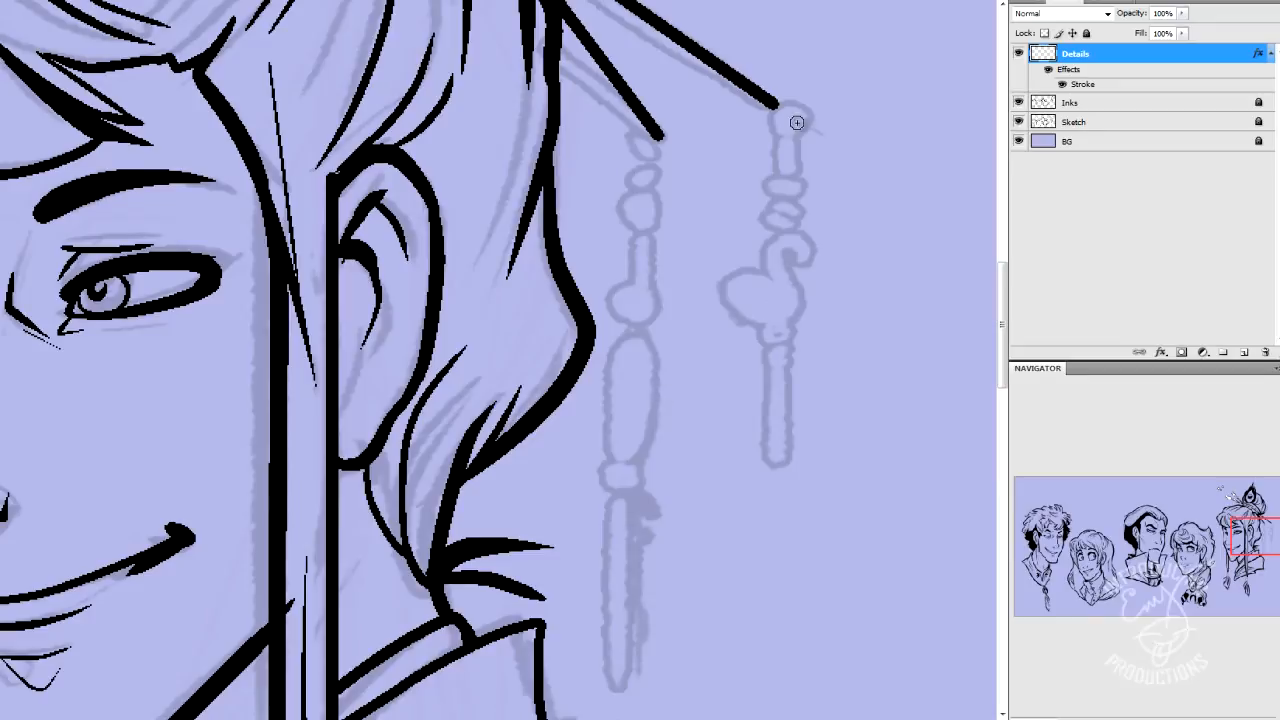
mouse_move(670, 146)
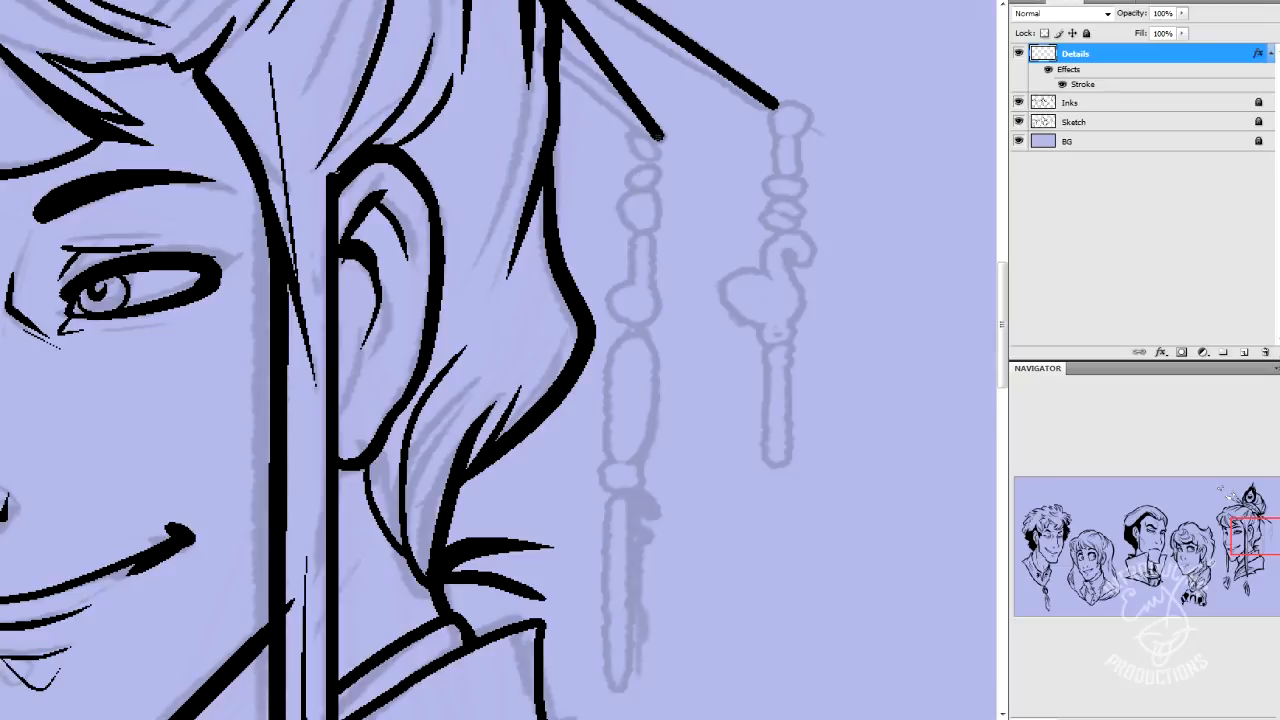
Step: Paint a straight white outlined rod hanging down from the hair stick's end
left_click(660, 136)
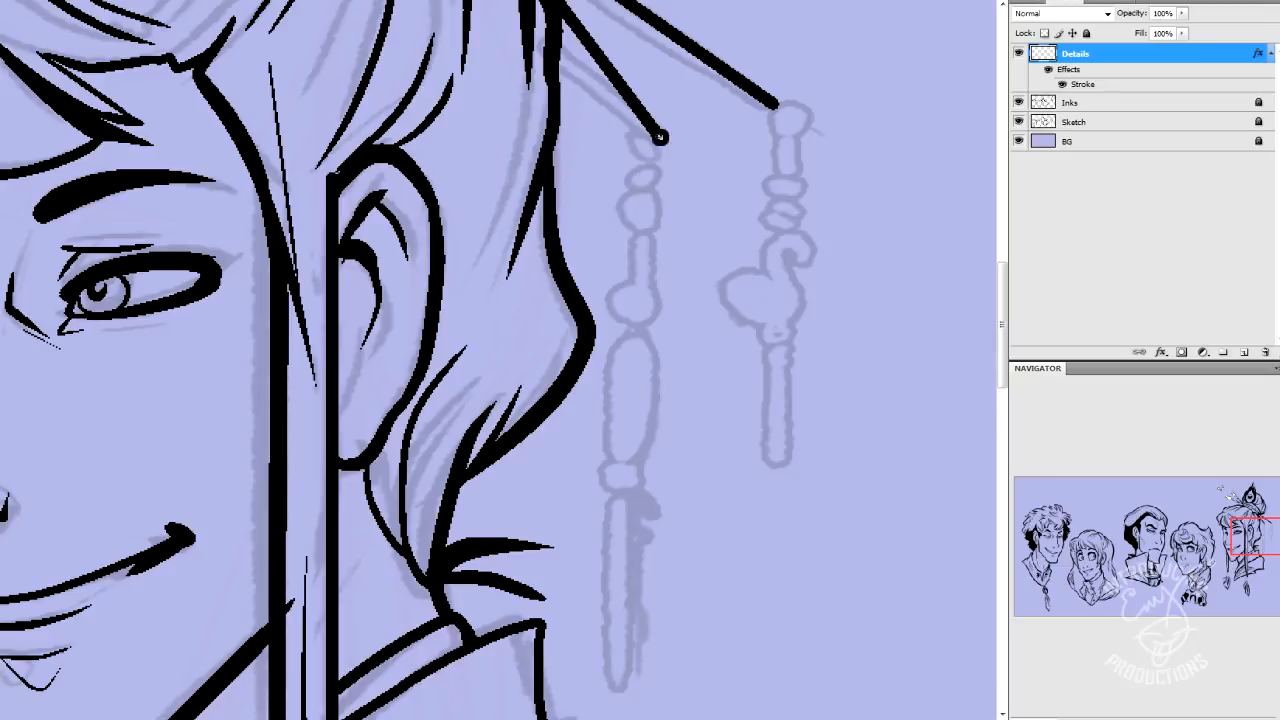
left_click_drag(662, 130, 662, 450)
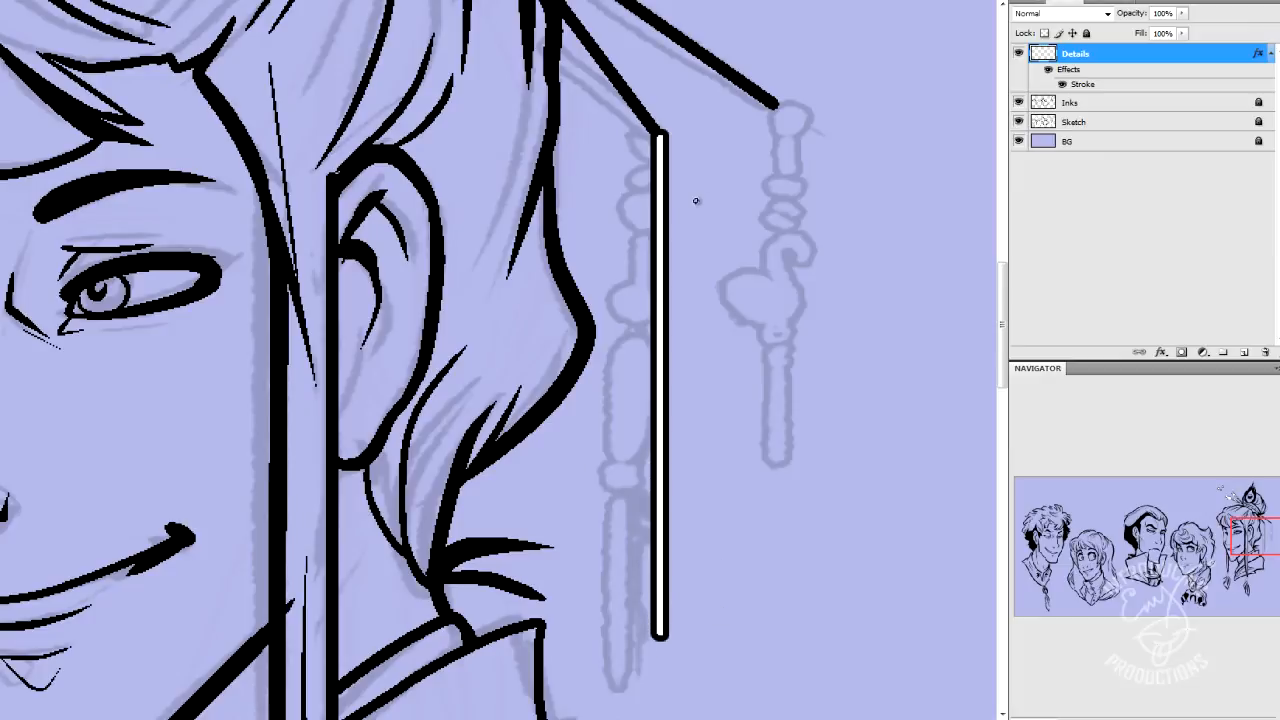
mouse_move(618, 152)
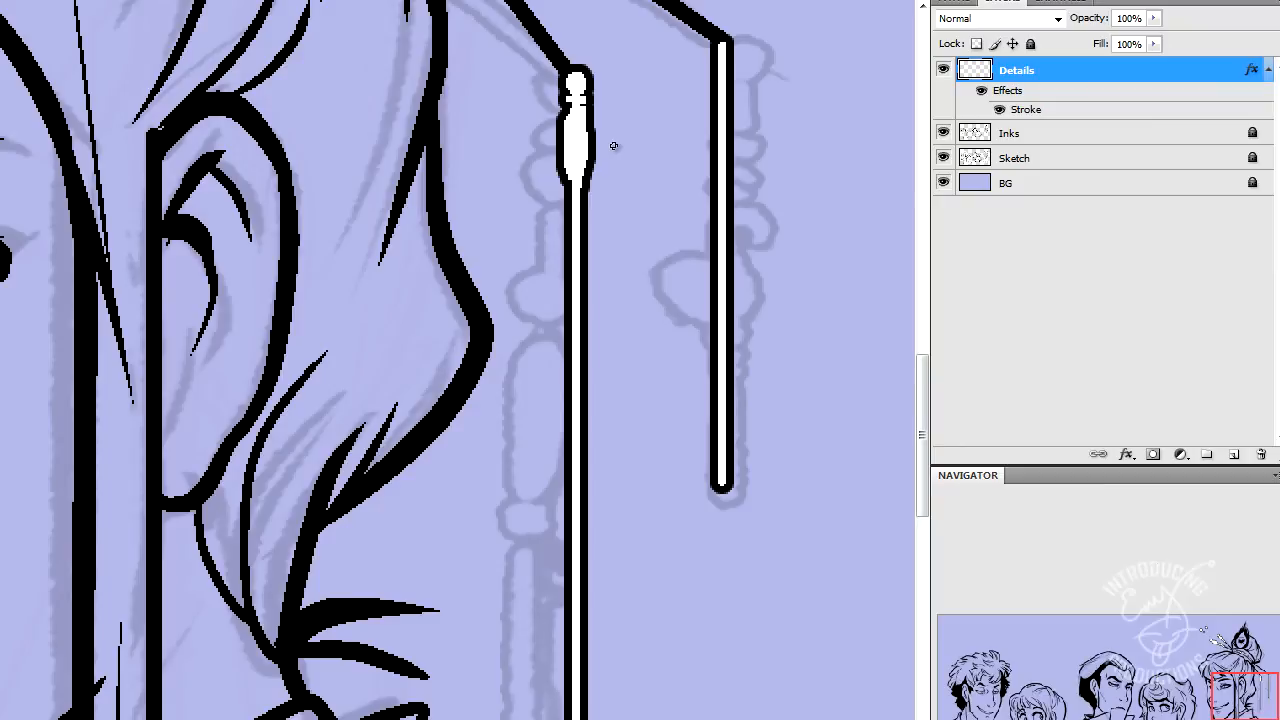
mouse_move(576, 114)
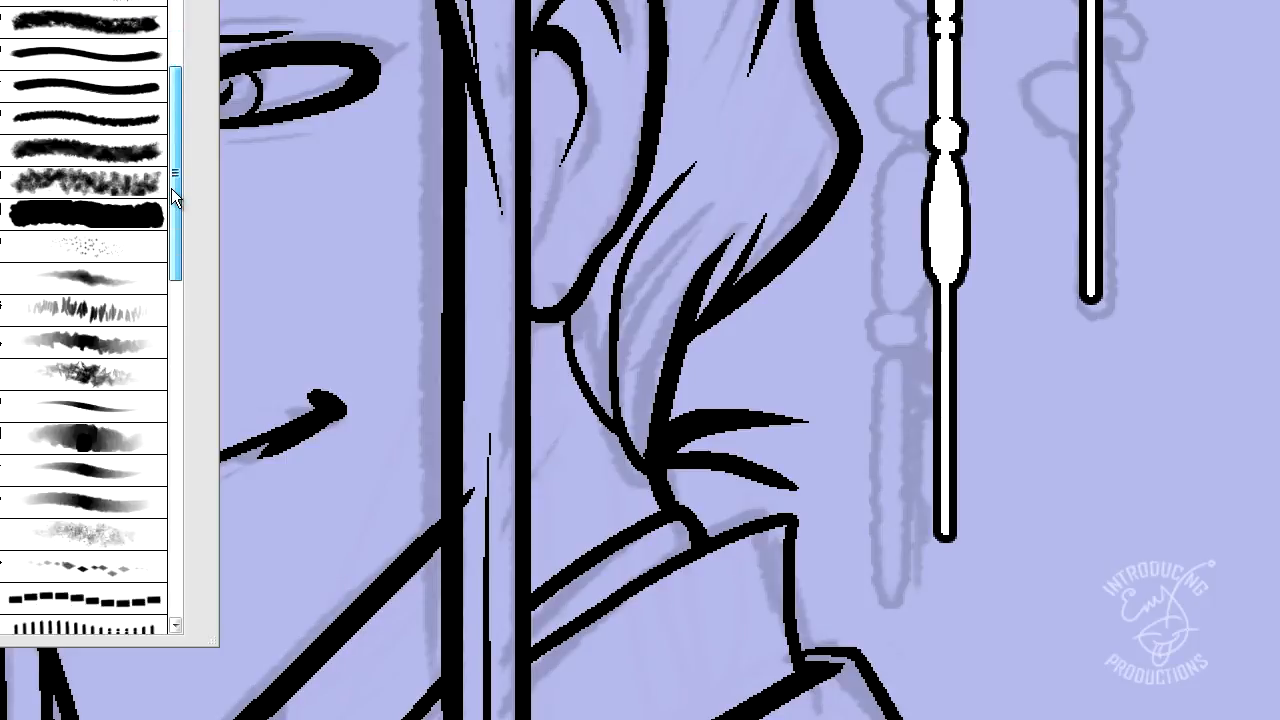
Step: Add an outlined bead shape to the left strand and a bead to the right dangling rod
scroll("down", 3)
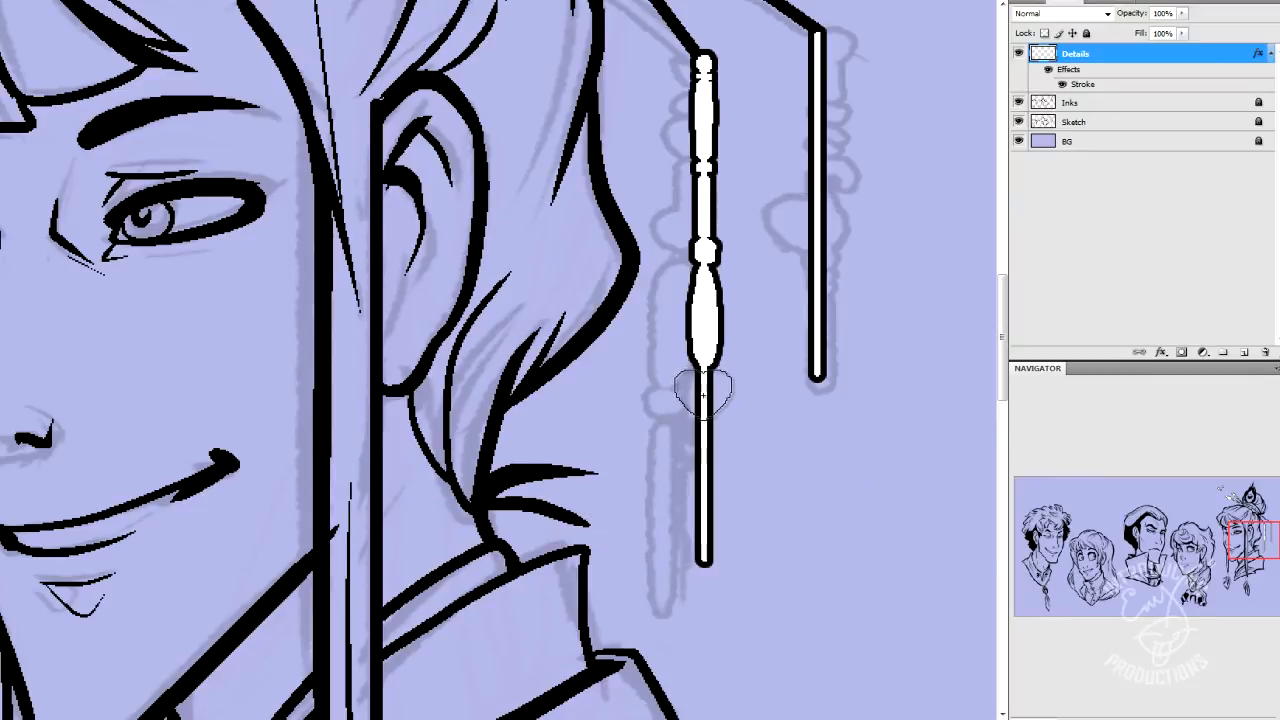
left_click(704, 390)
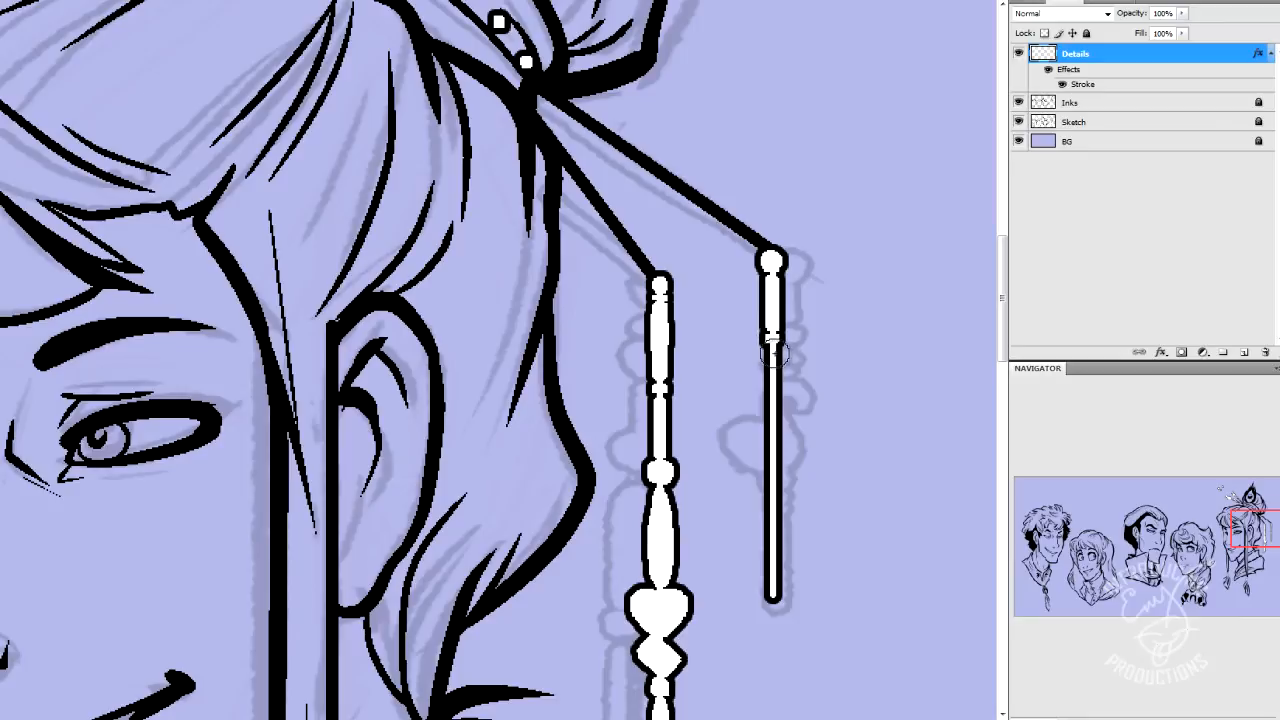
left_click(776, 370)
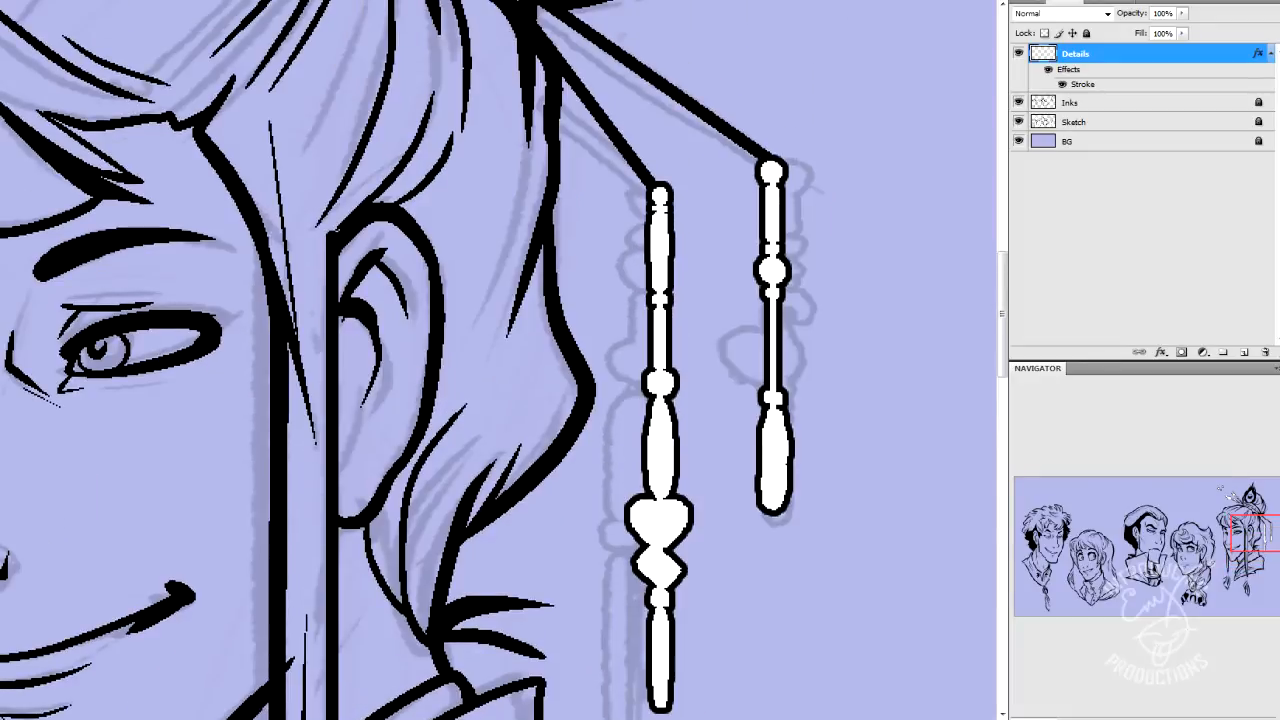
mouse_move(740, 364)
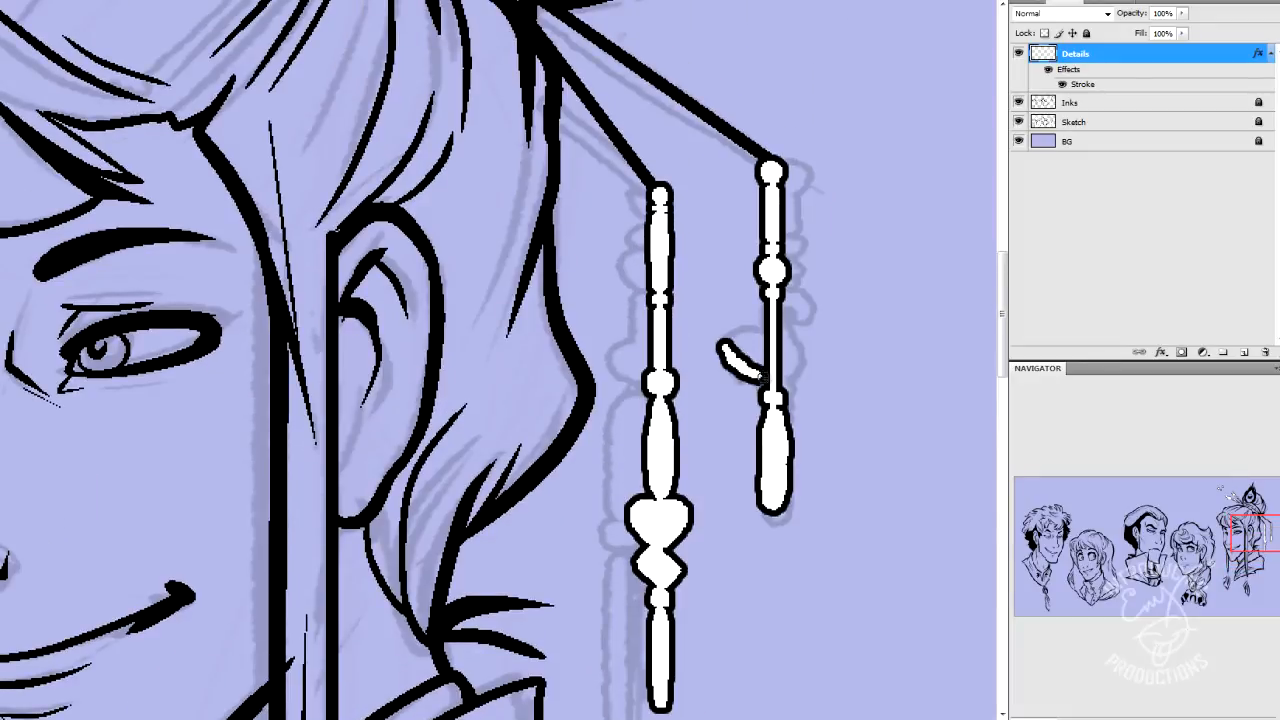
Step: Paint white outlined bead shapes onto the hanging hair pendant
left_click_drag(730, 360, 790, 350)
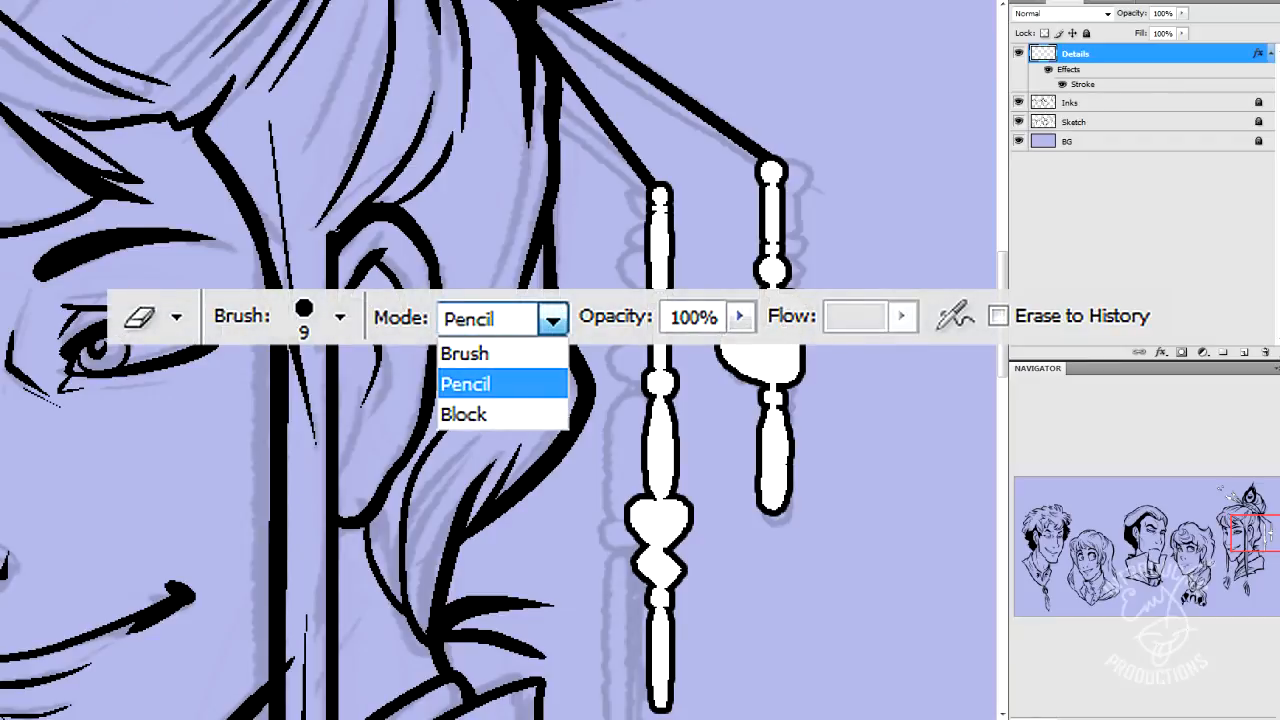
mouse_move(56, 16)
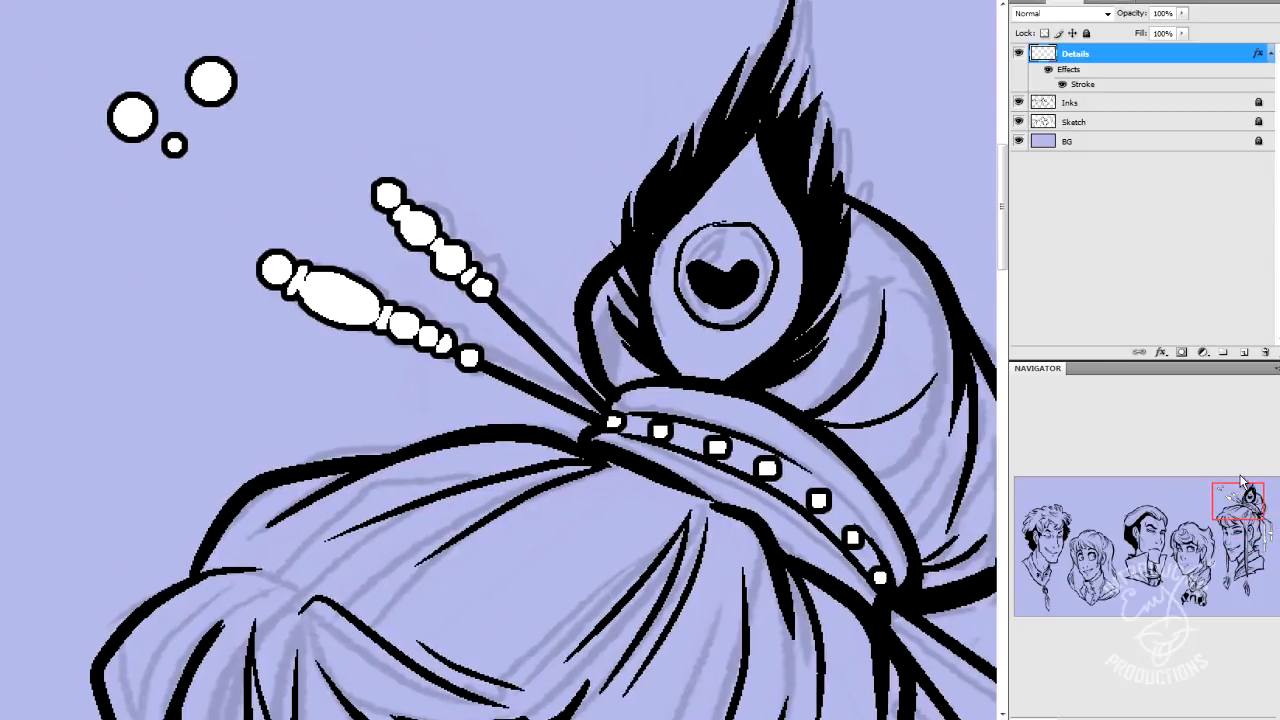
Step: Paint small beads along the hairpins and two extra beads above the left tassel
left_click_drag(78, 38, 276, 204)
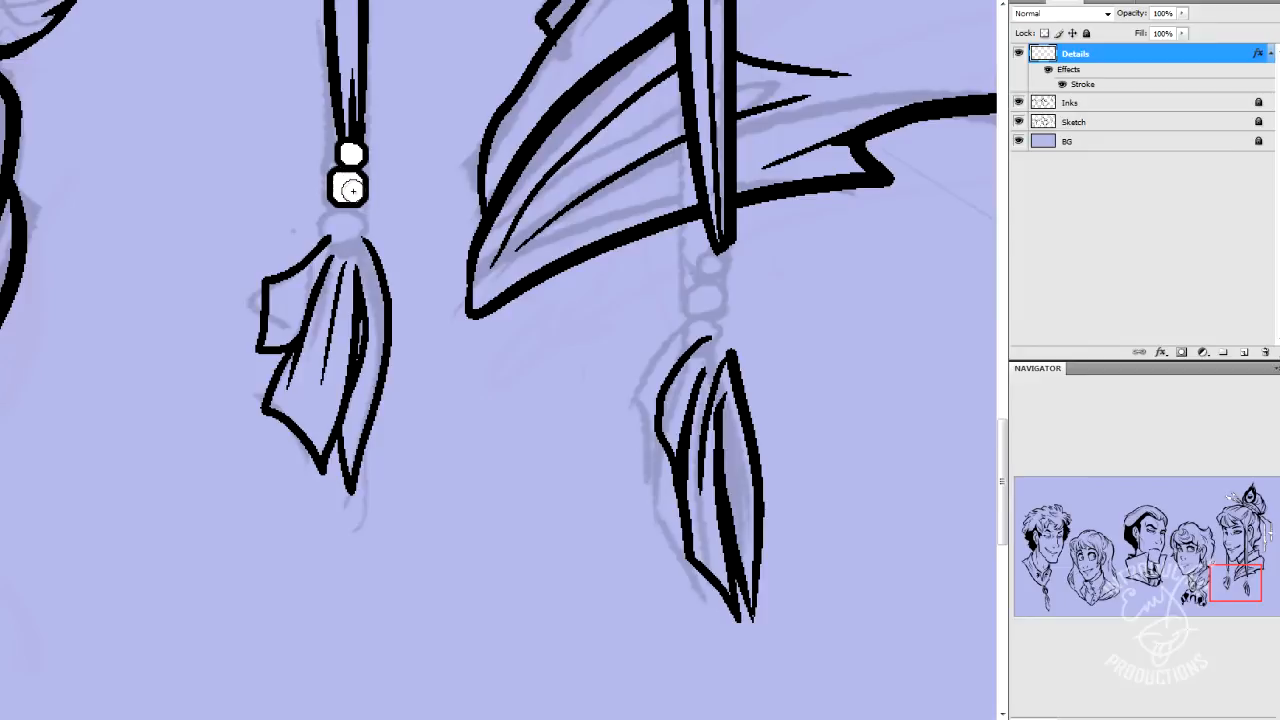
left_click(348, 220)
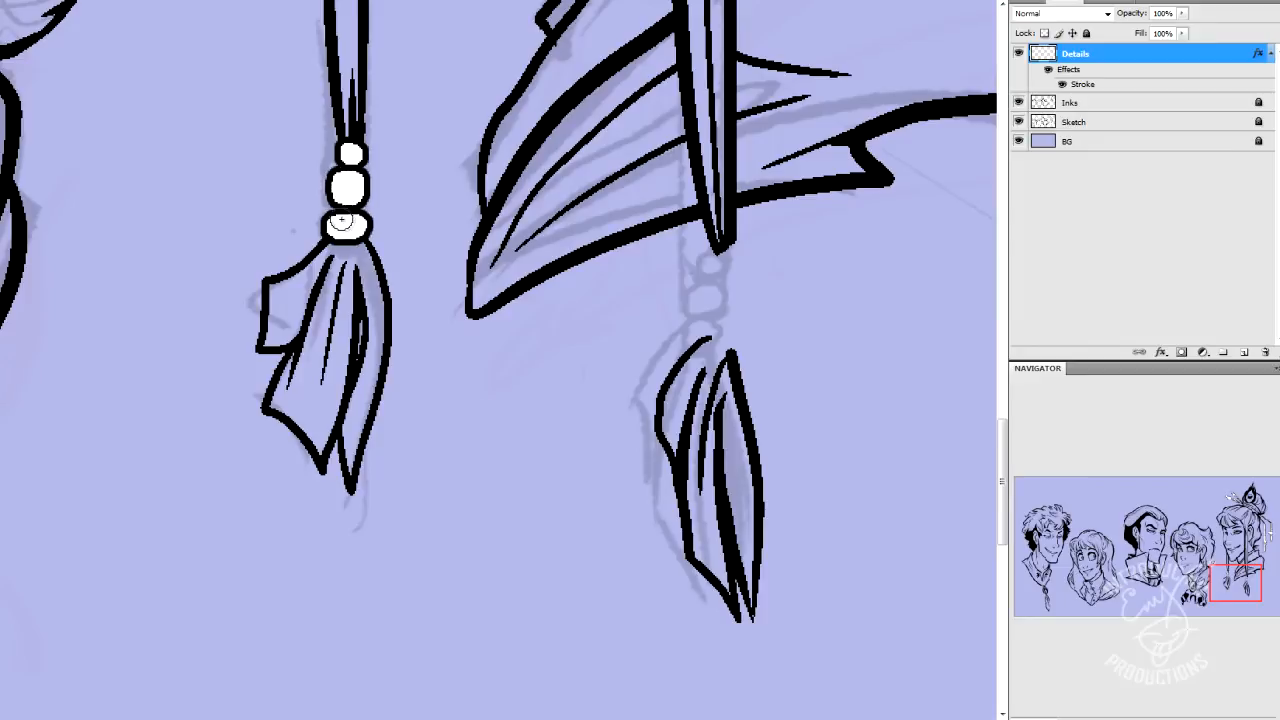
left_click(722, 260)
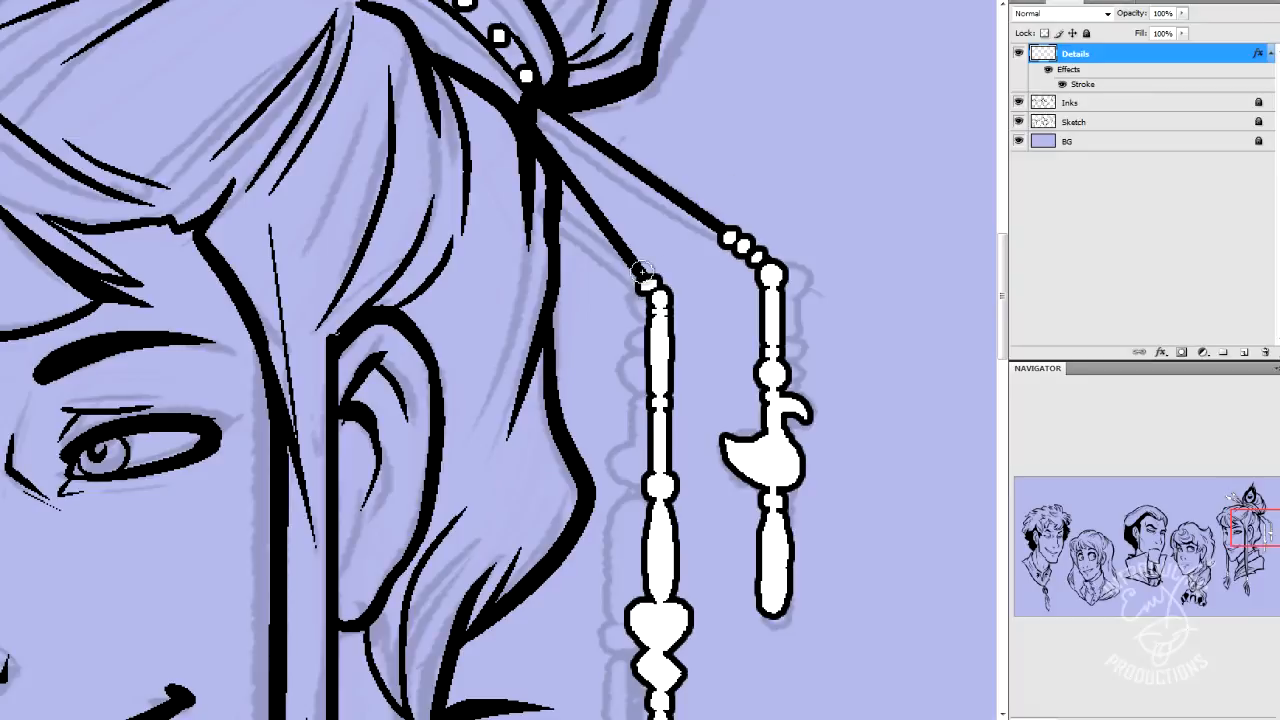
scroll("down", 3)
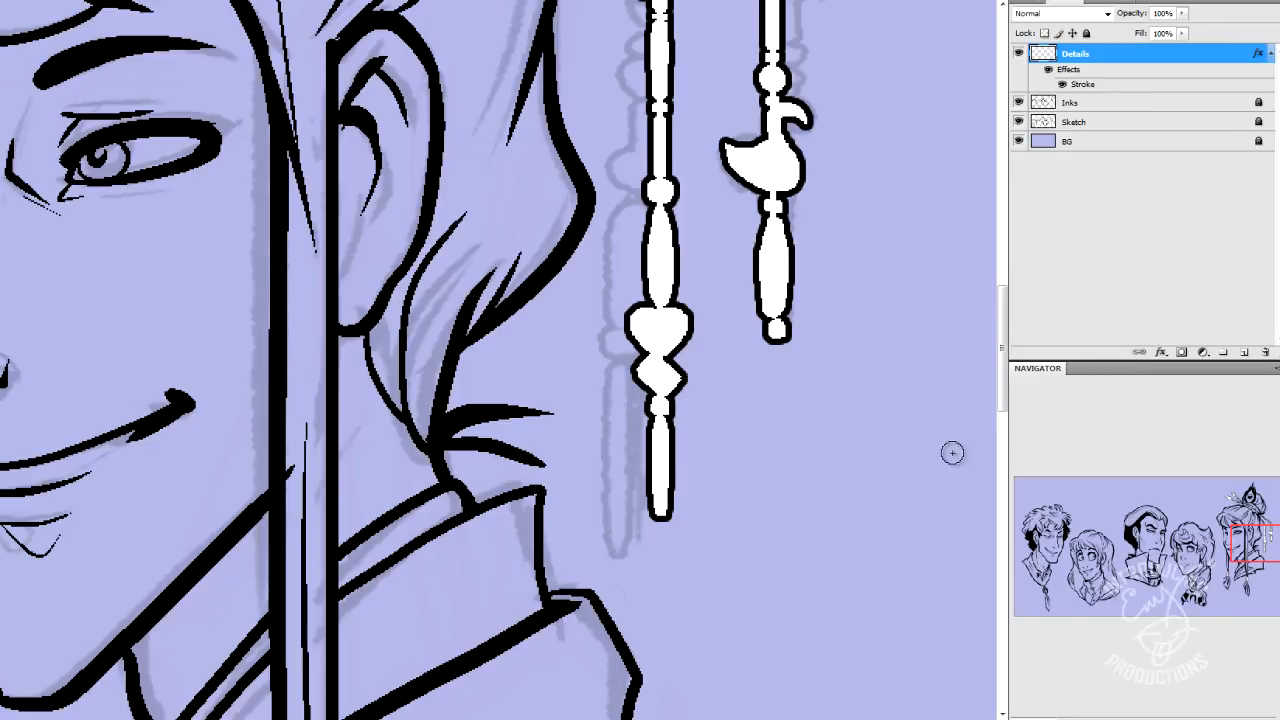
mouse_move(760, 496)
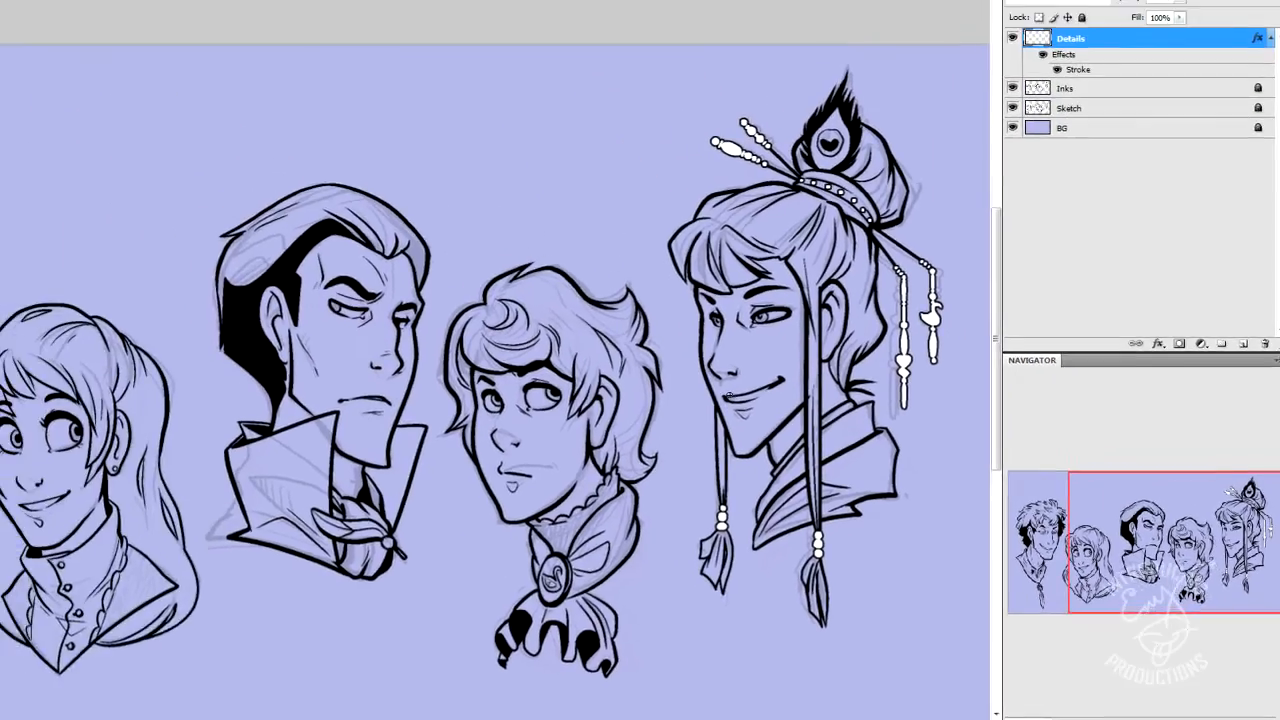
Step: Create an empty layer above Inks and merge the Details layer down onto it
left_click(1070, 102)
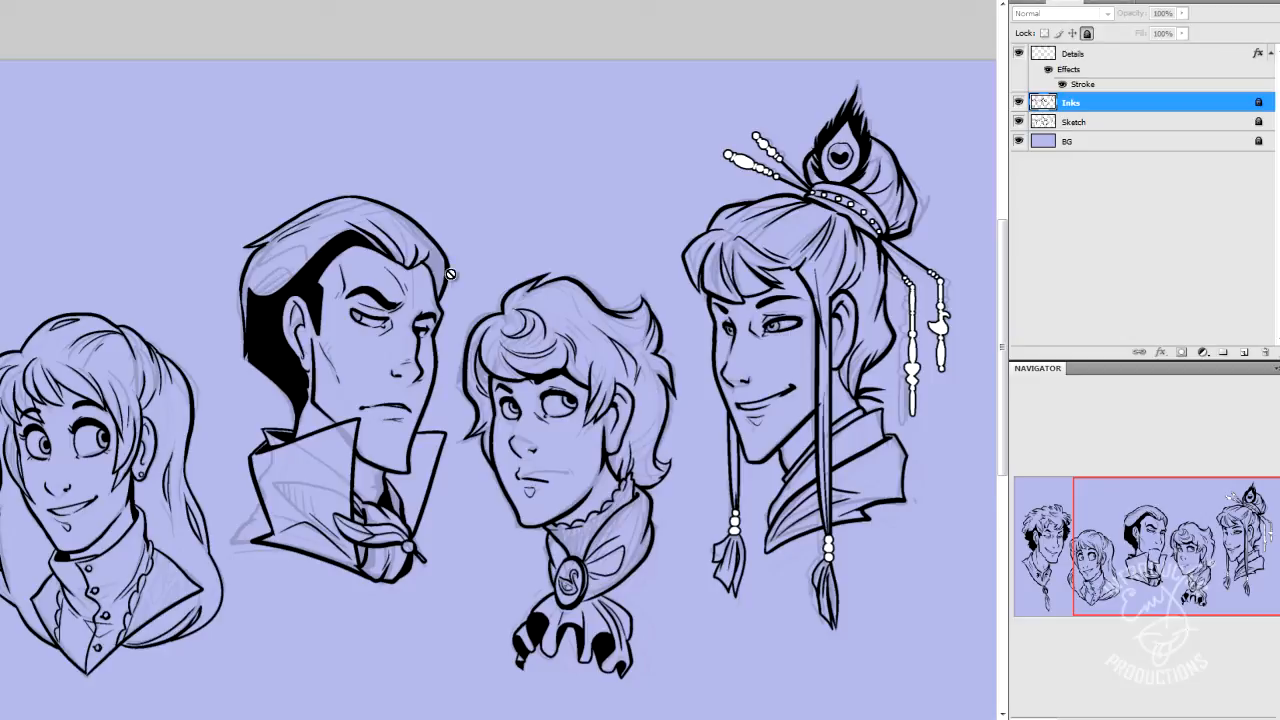
left_click(1072, 52)
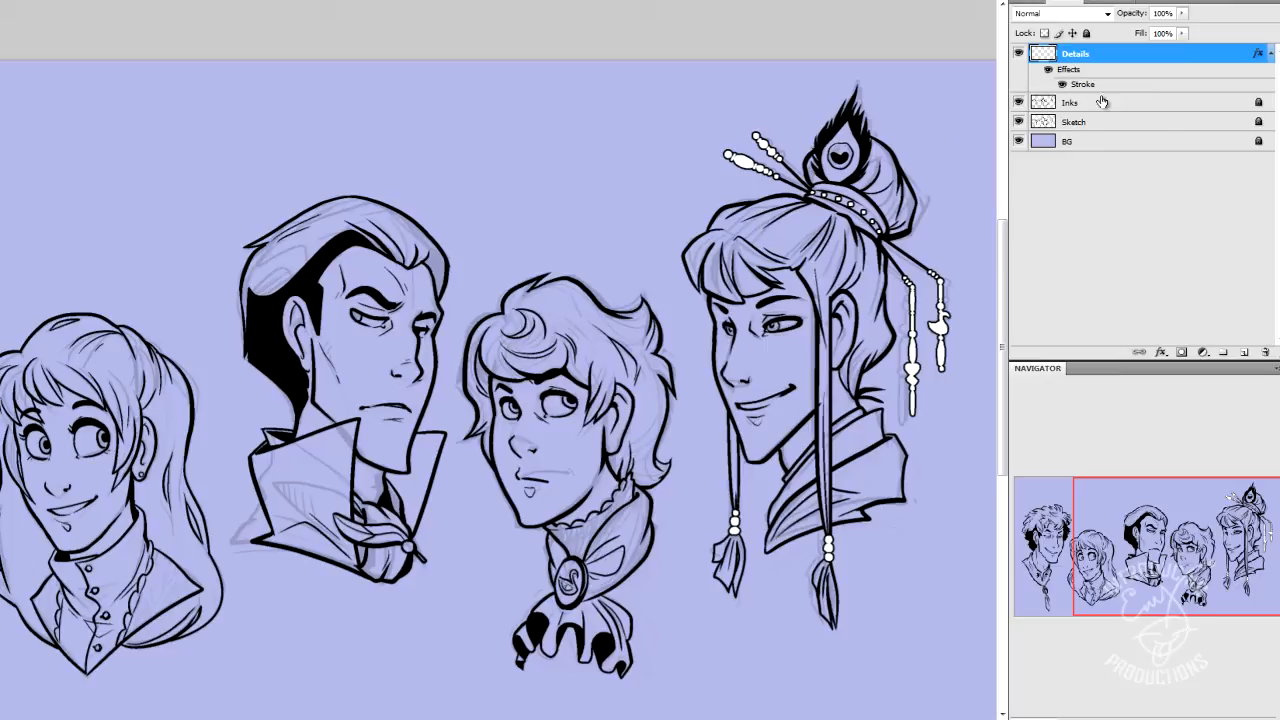
left_click(1070, 102)
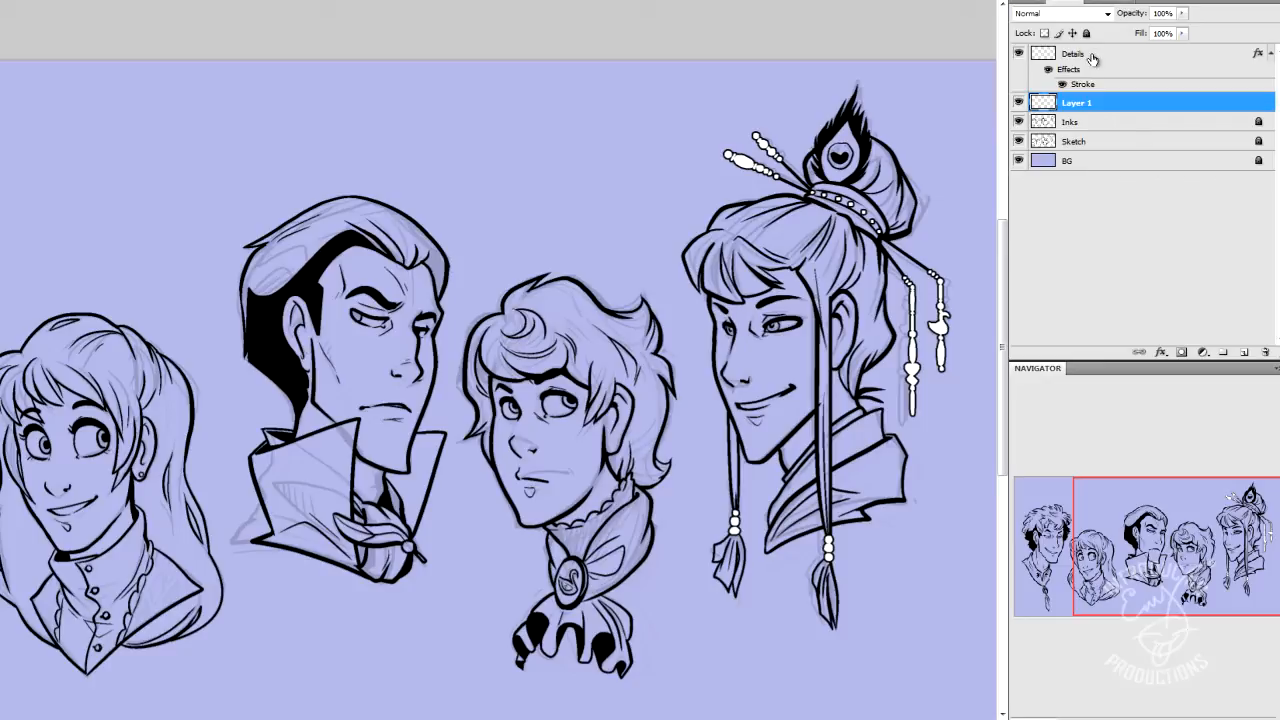
left_click(1070, 122)
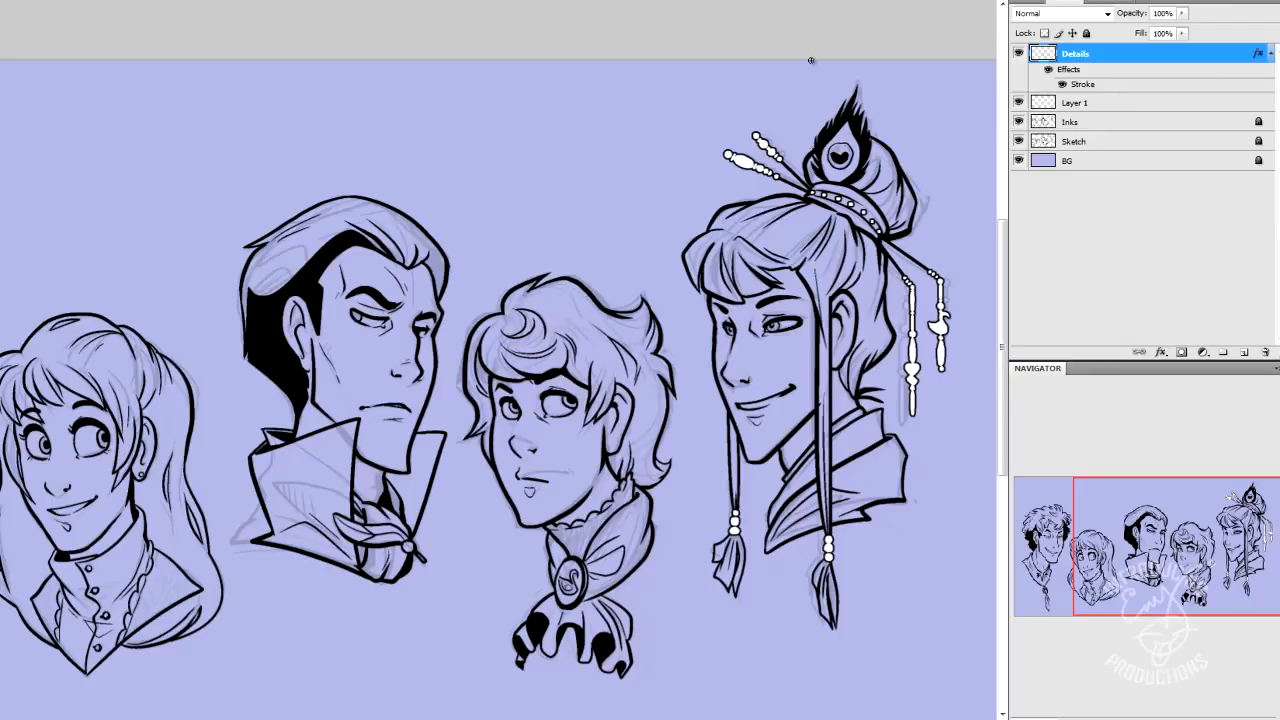
mouse_move(684, 128)
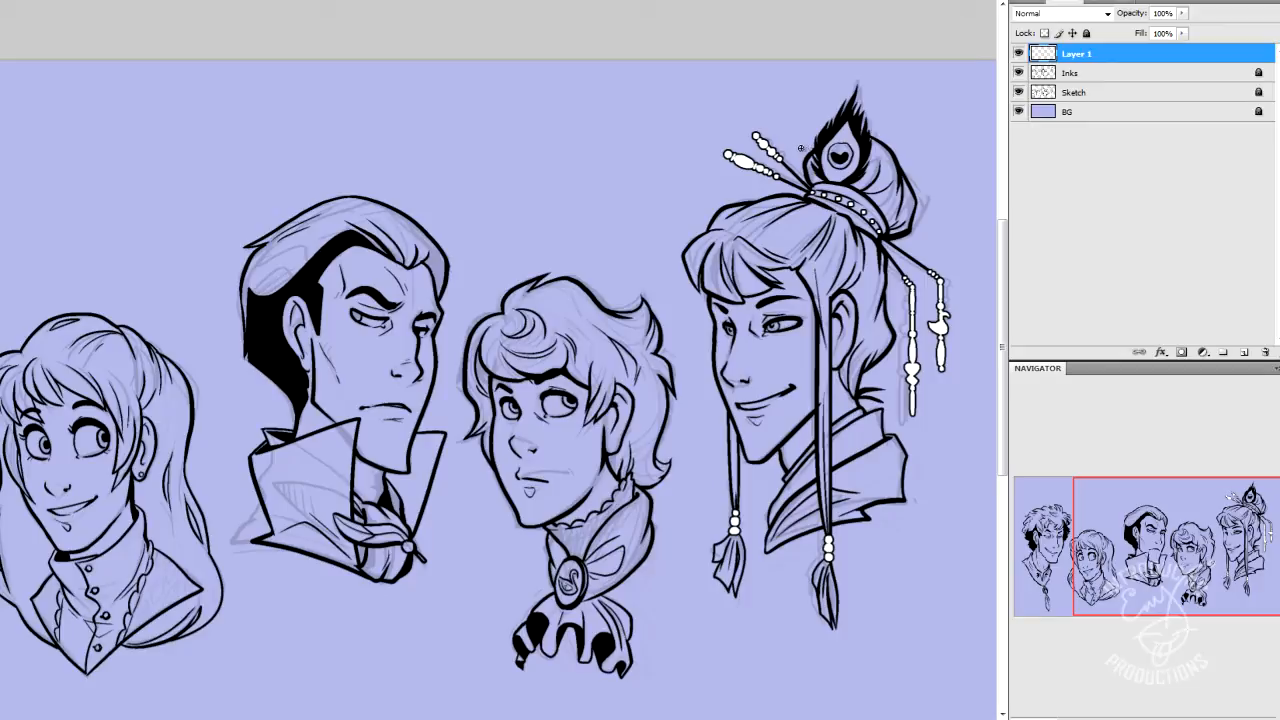
mouse_move(896, 116)
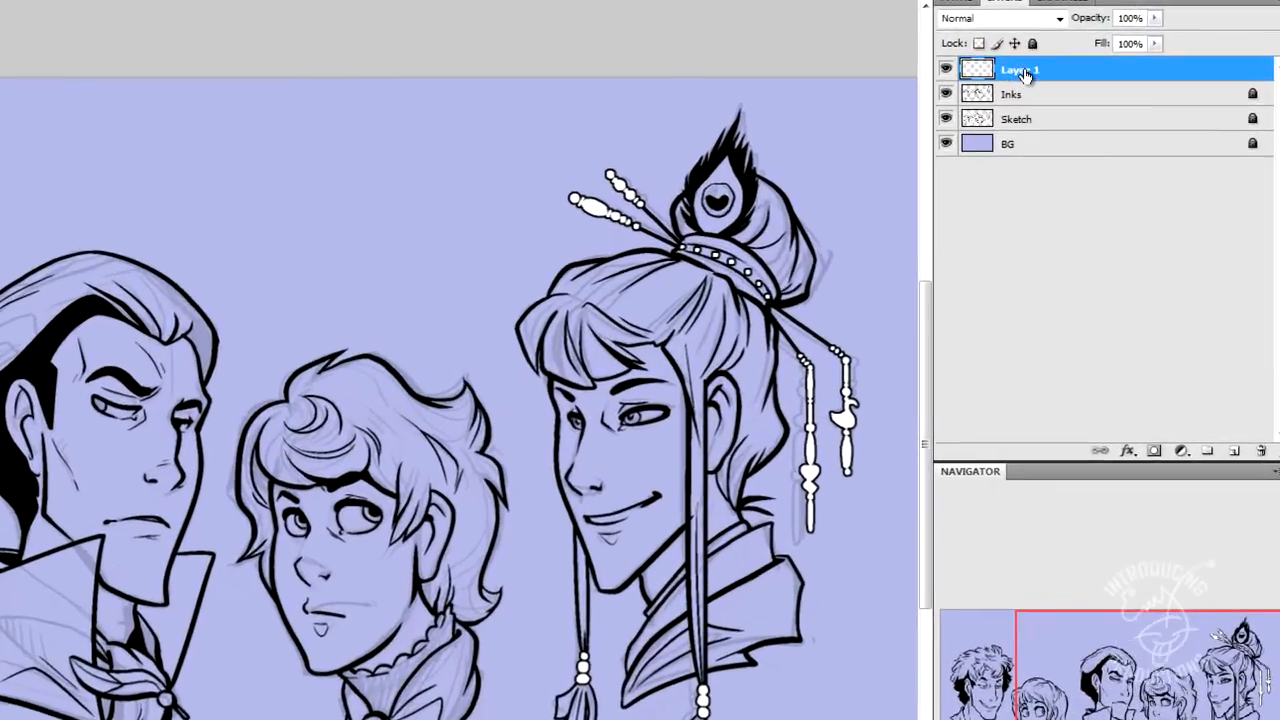
Step: Rename the merged beadwork layer to 'Details'
double_click(1020, 68)
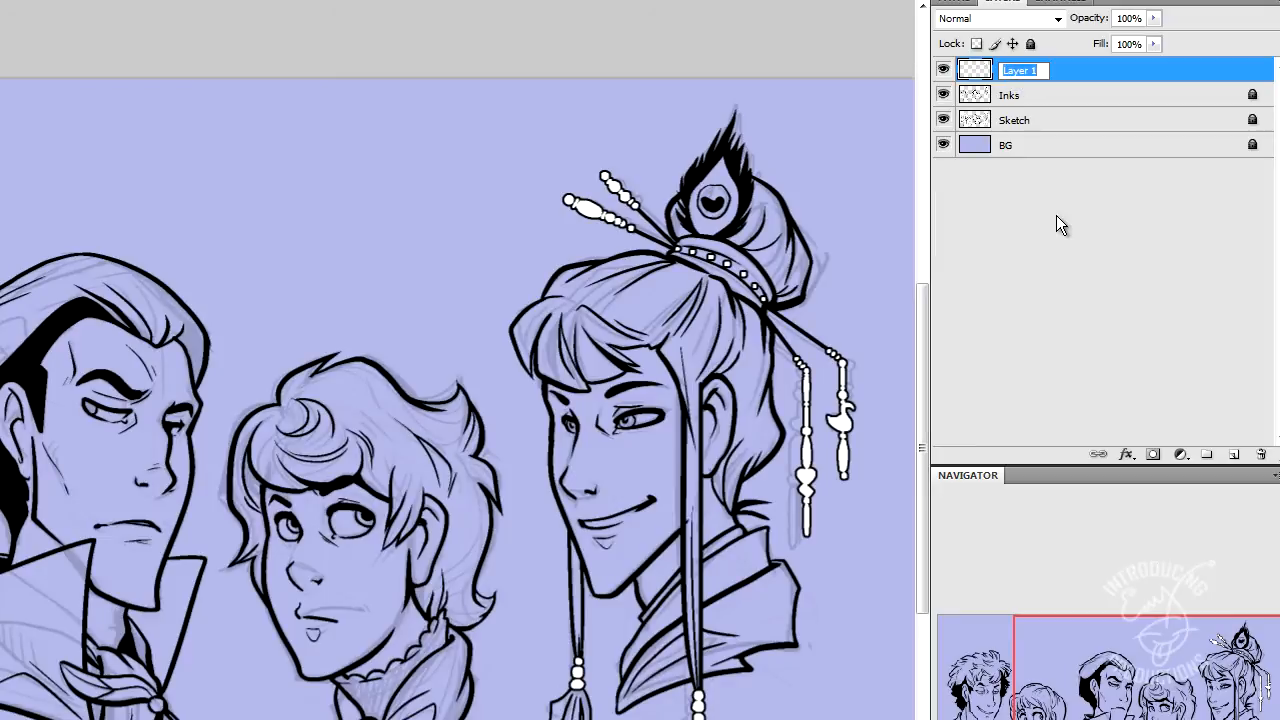
type("Details")
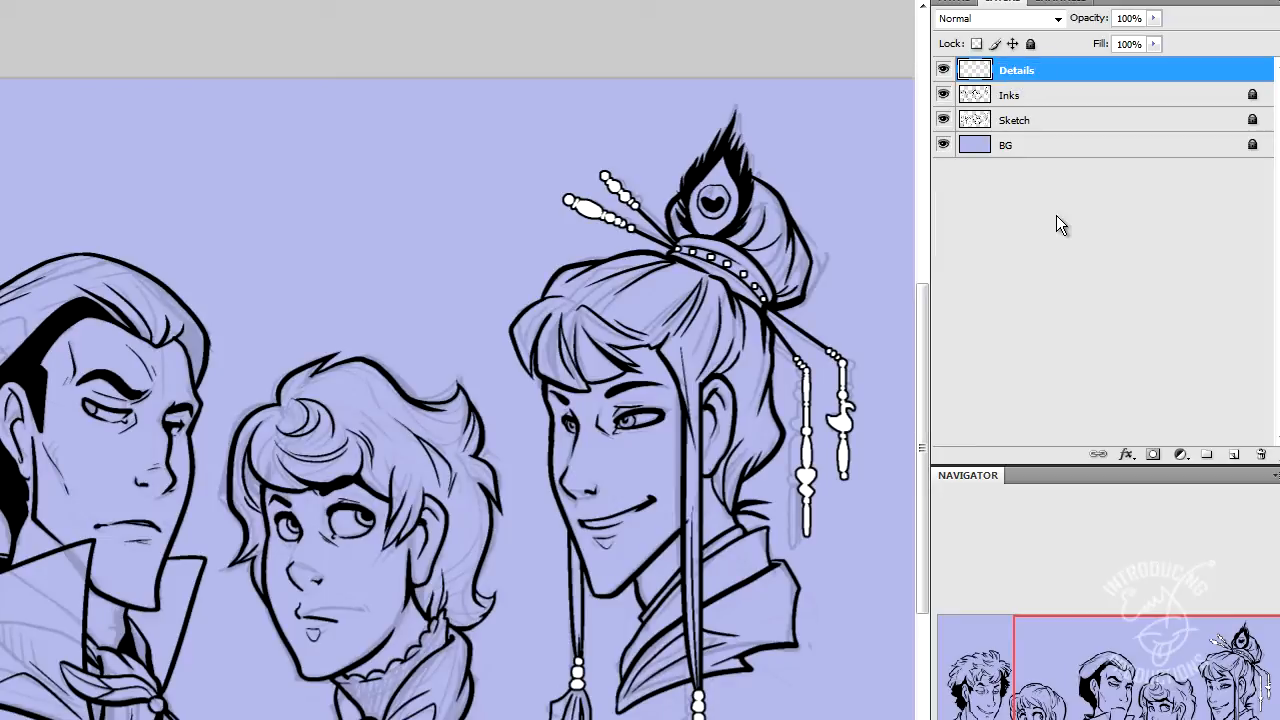
double_click(1016, 68)
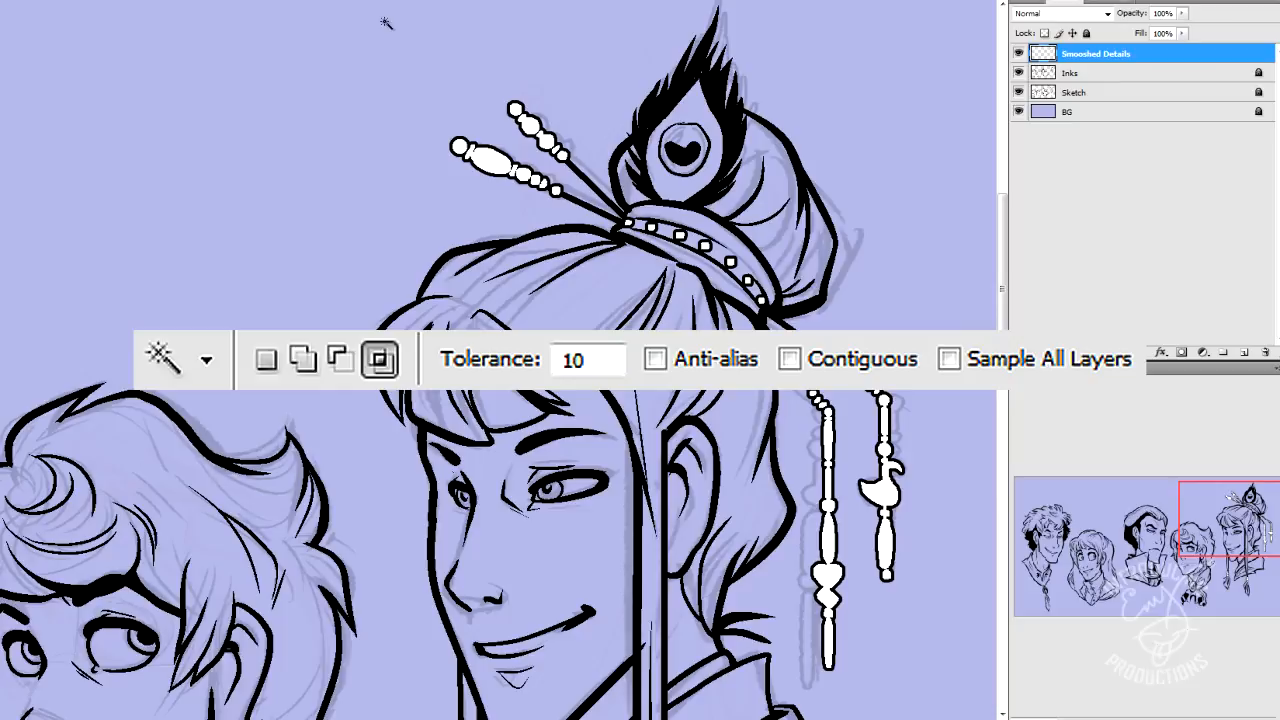
mouse_move(760, 148)
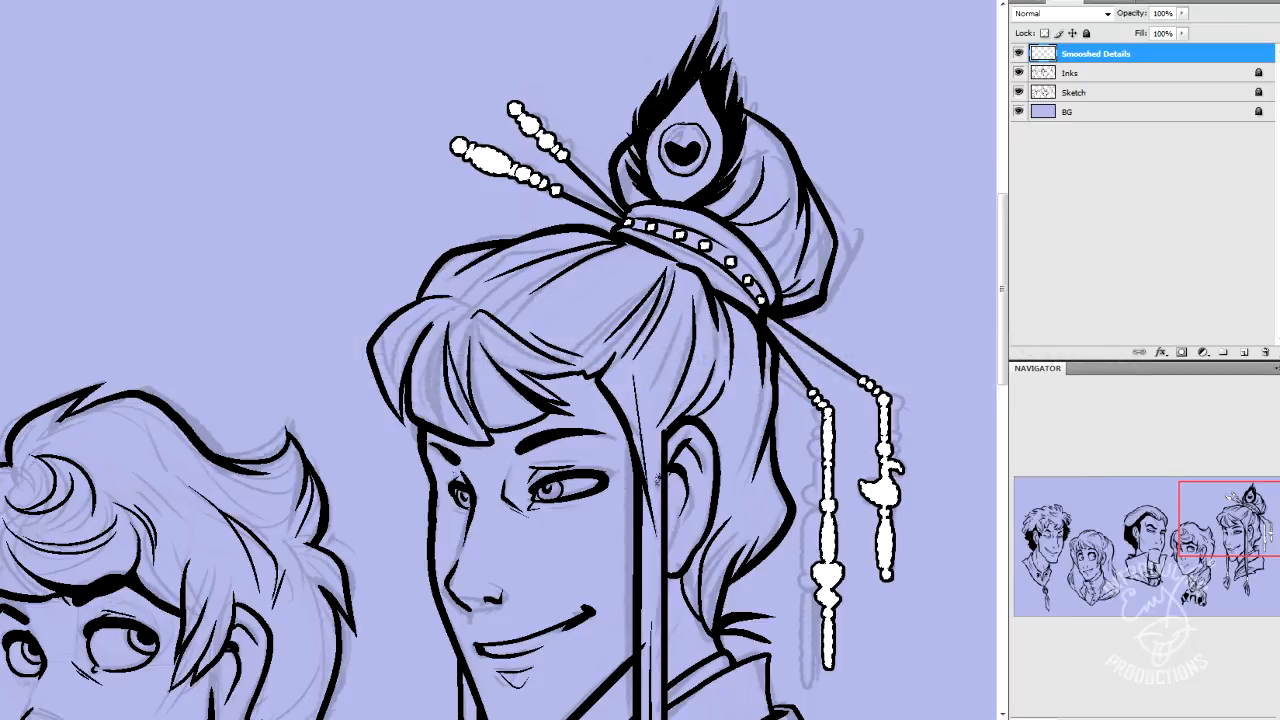
Step: Scroll the view while removing the white bead fills on the Smooshed Details layer
scroll("down", 3)
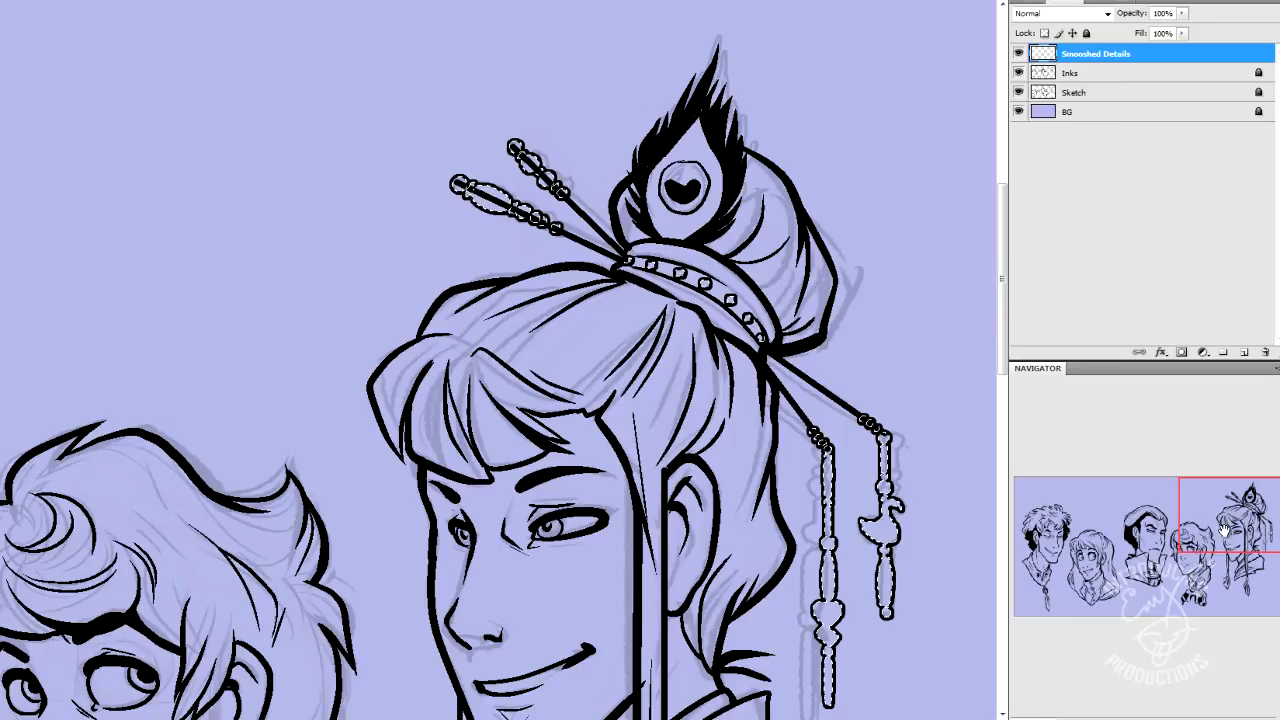
left_click(1090, 72)
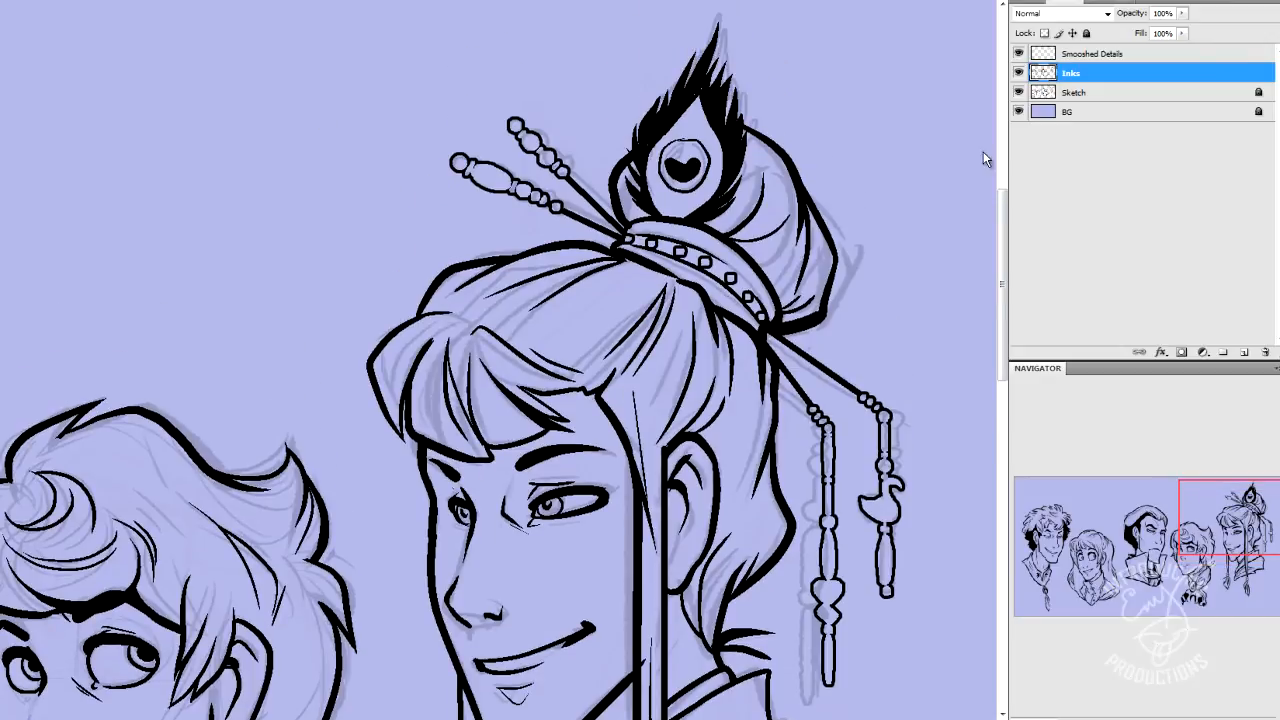
mouse_move(1248, 488)
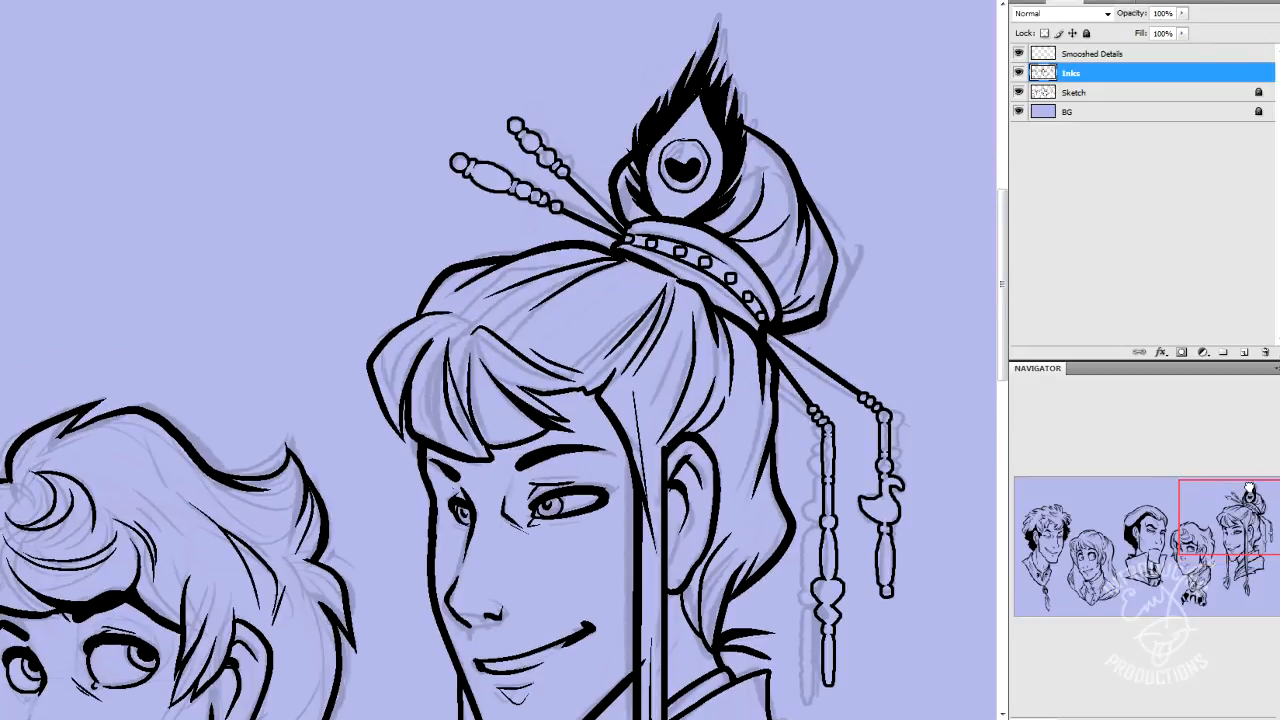
left_click(1096, 52)
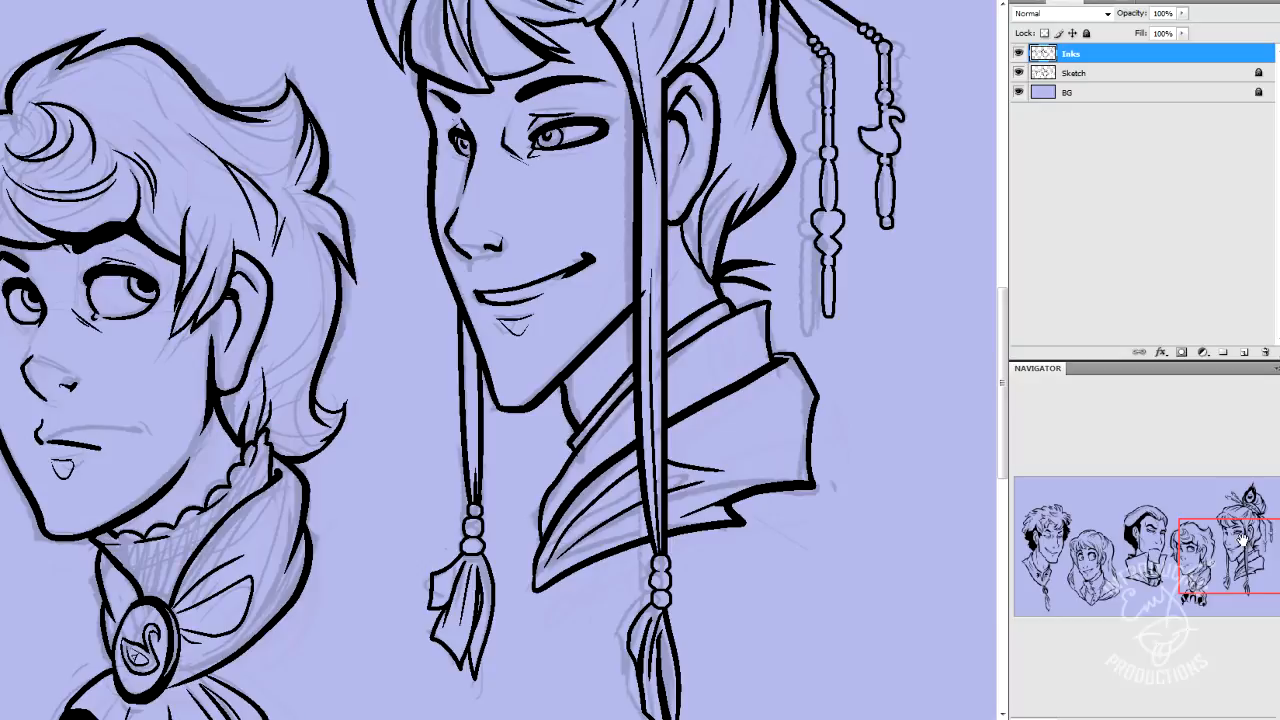
mouse_move(1240, 544)
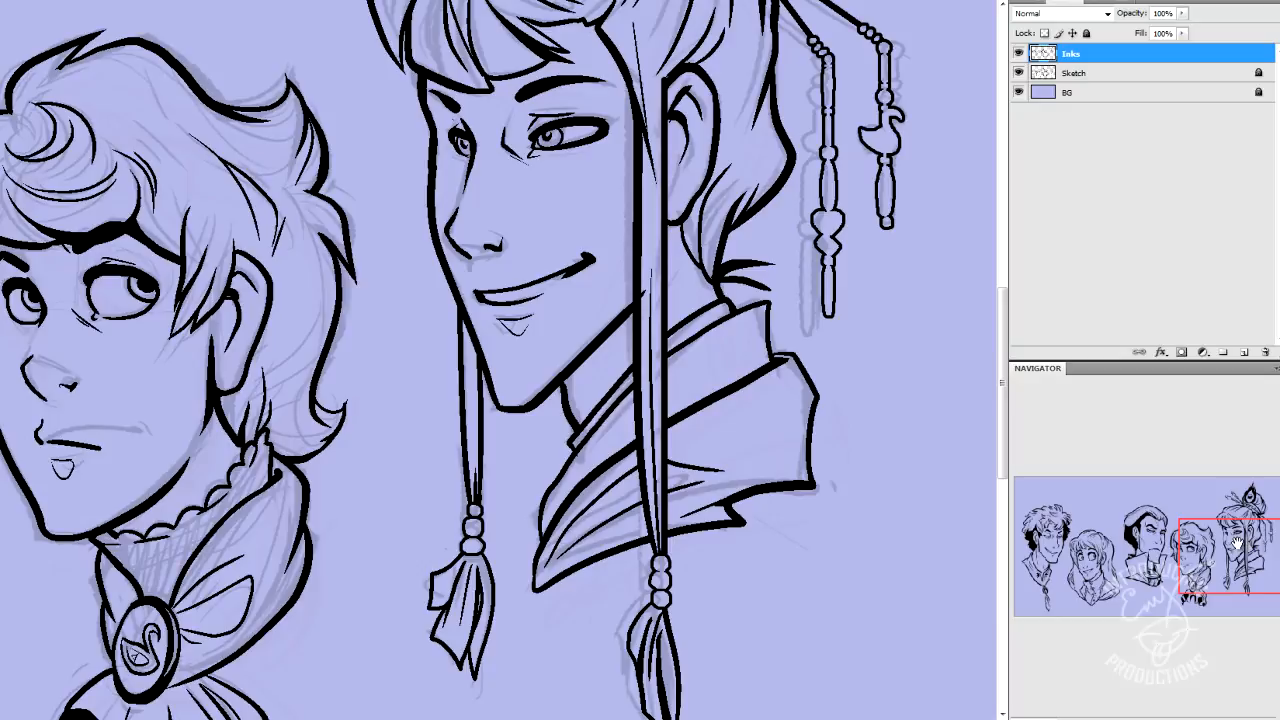